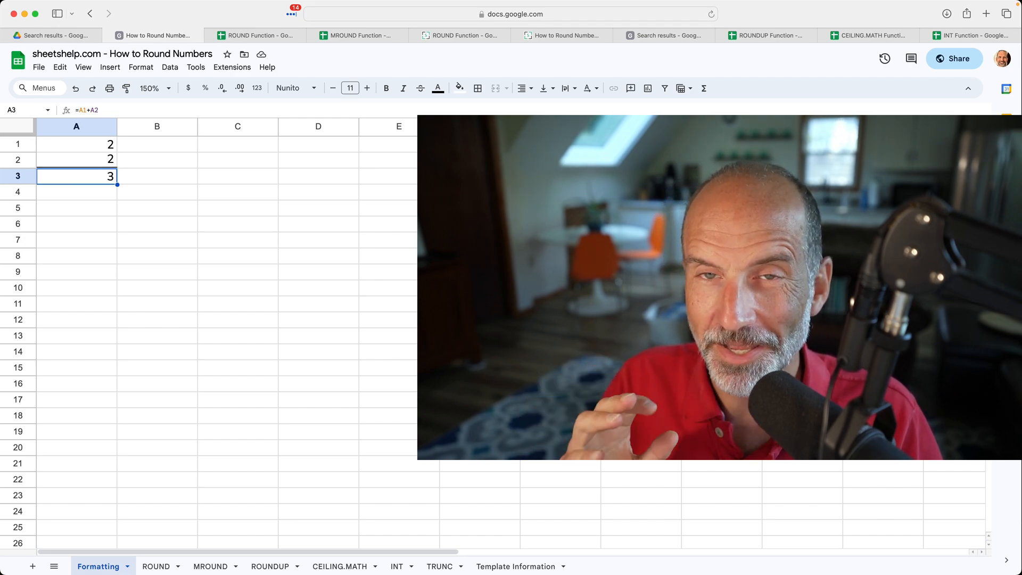
# Step: Check A1's stored value, test 1.5 in D1 with fewer decimals, then clear it
pyautogui.click(76, 143)
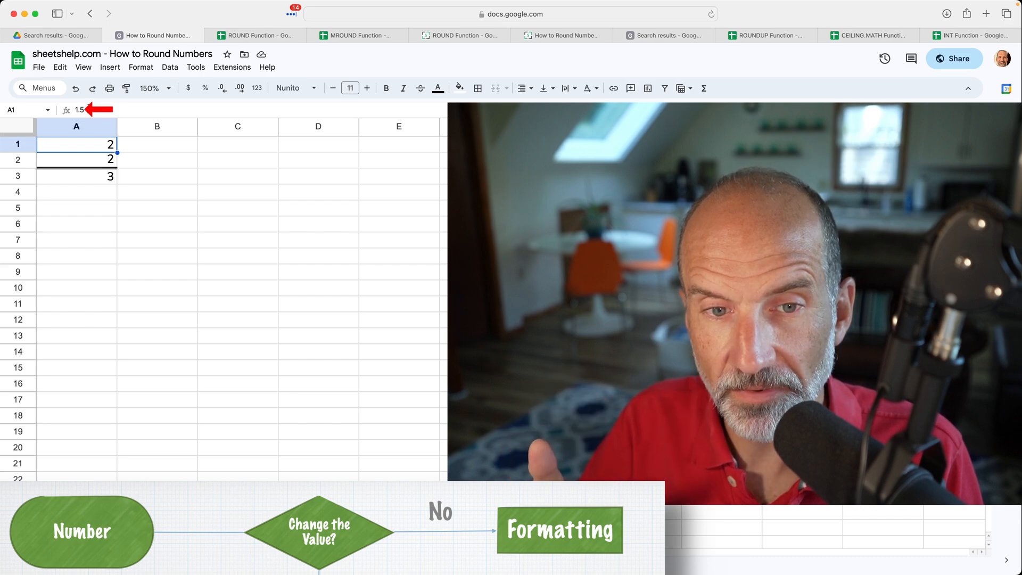
pyautogui.click(319, 144)
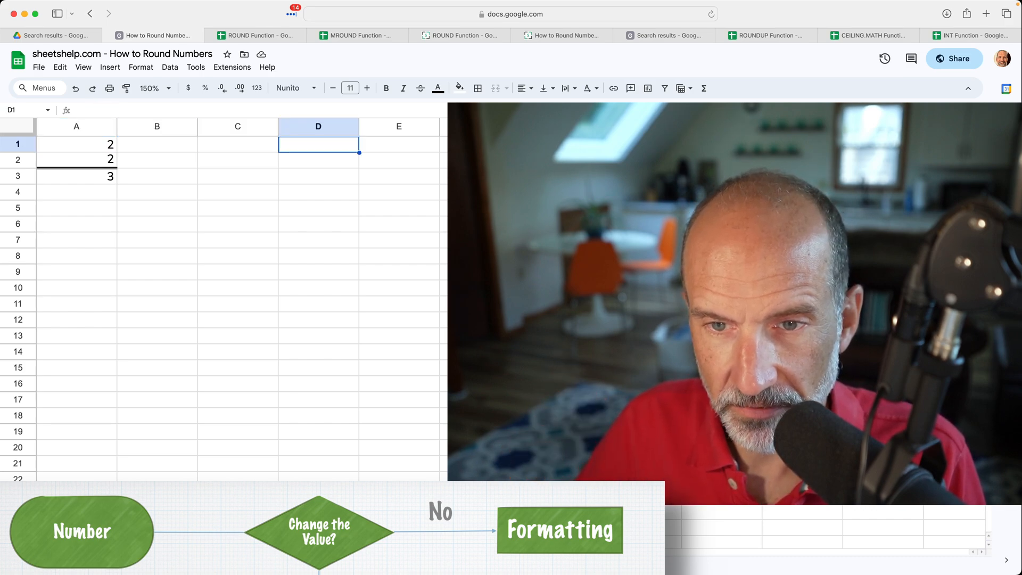
pyautogui.write('1.5')
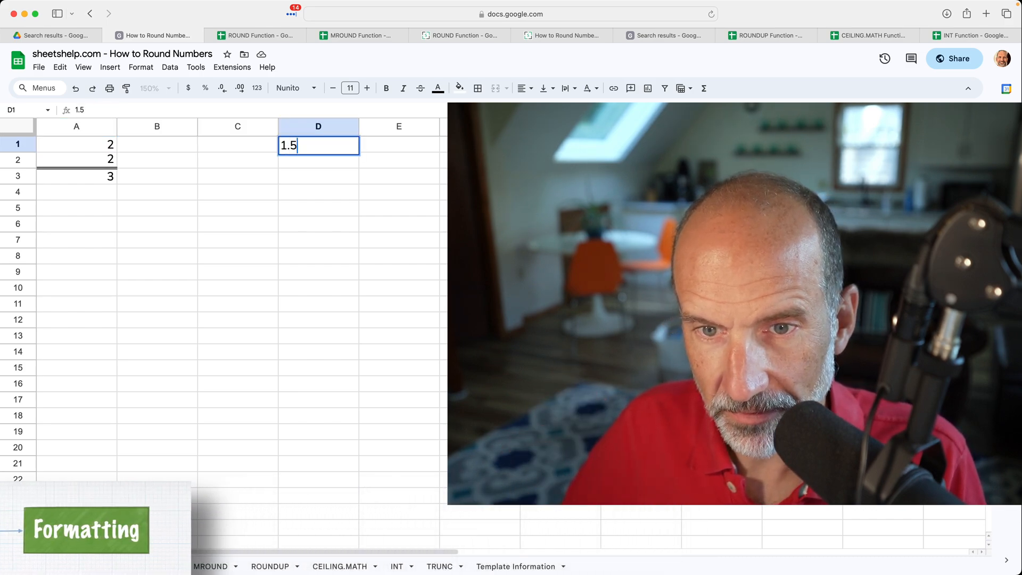
pyautogui.press('Return')
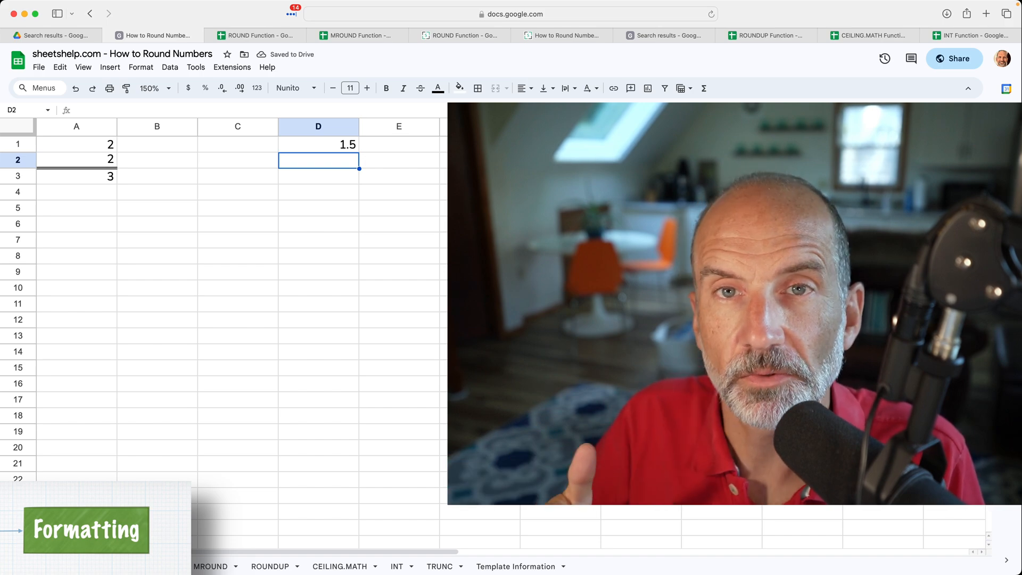
pyautogui.click(319, 144)
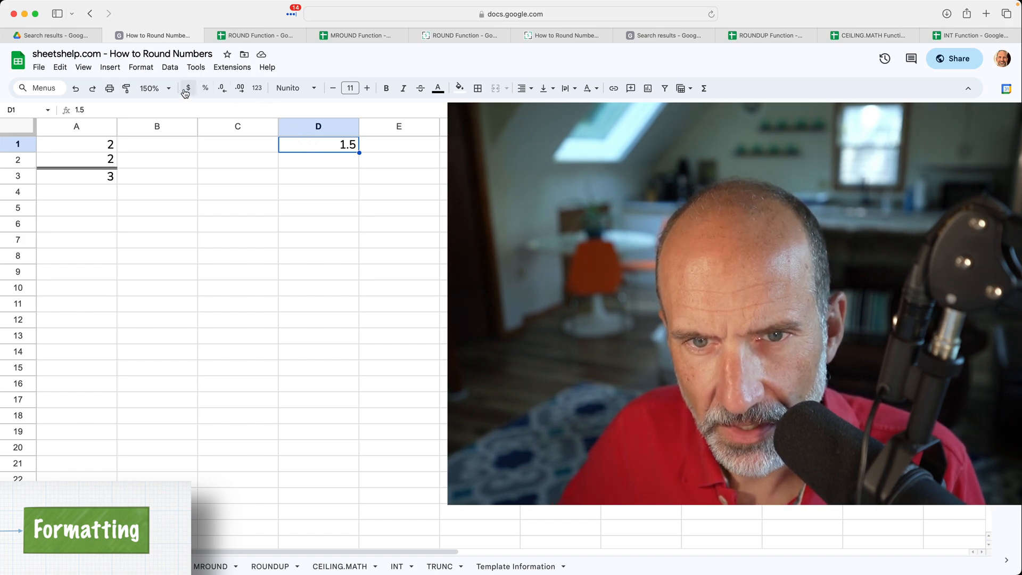
pyautogui.moveTo(223, 88)
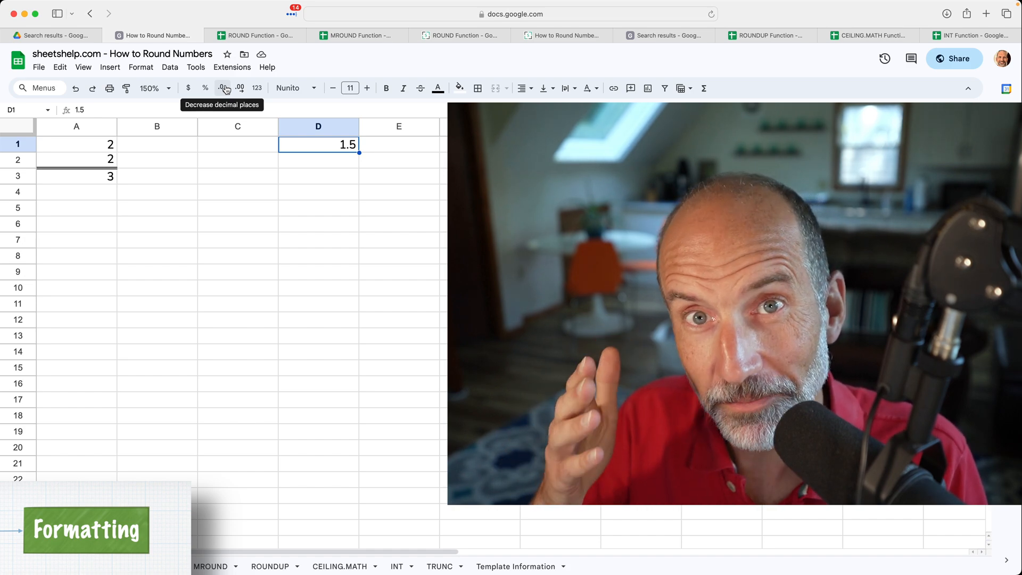
pyautogui.click(225, 88)
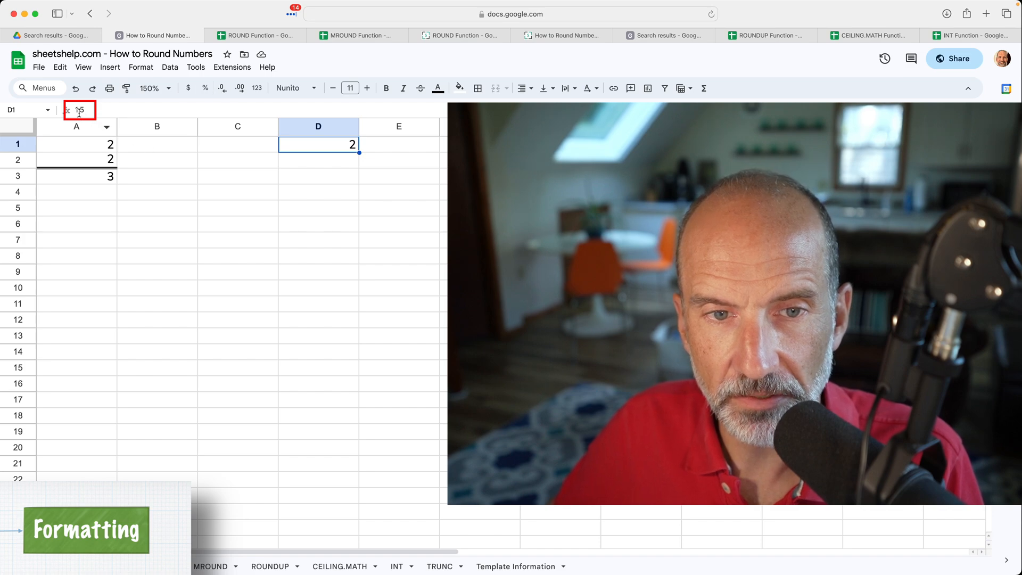
pyautogui.write('1.5')
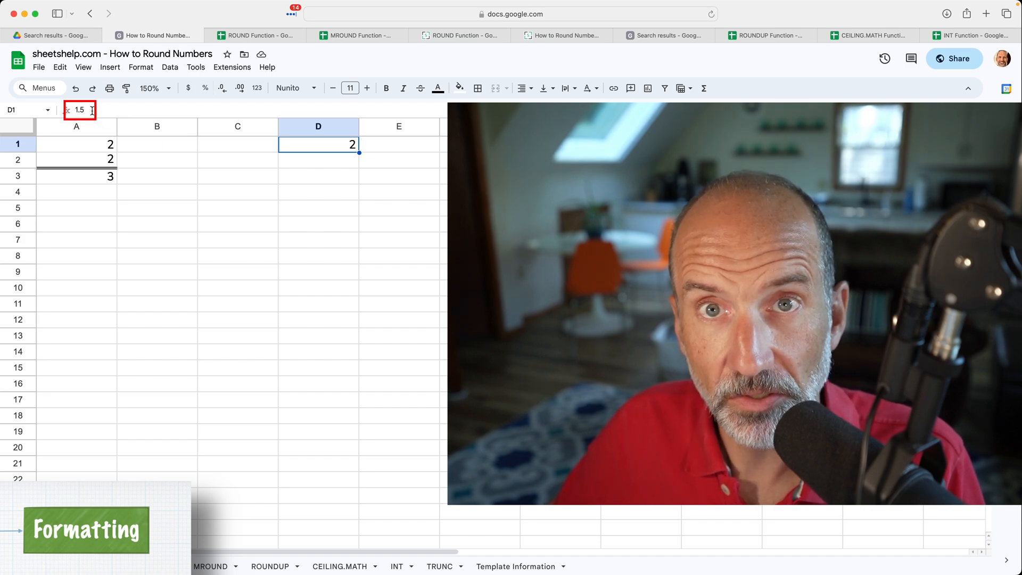
pyautogui.press('Delete')
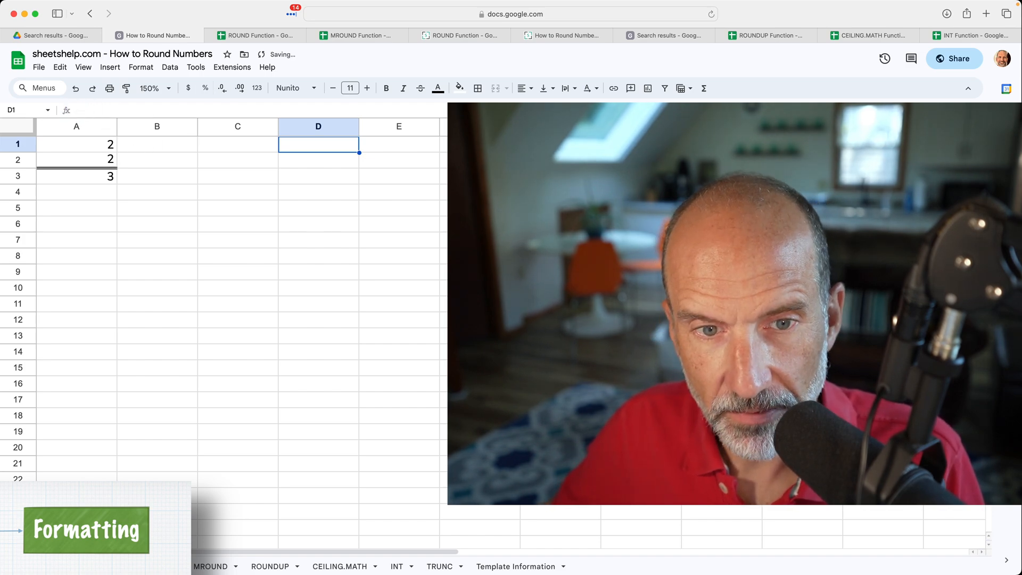
# Step: Inspect A1, the A1:A2 sum and the formula adding them
pyautogui.click(76, 143)
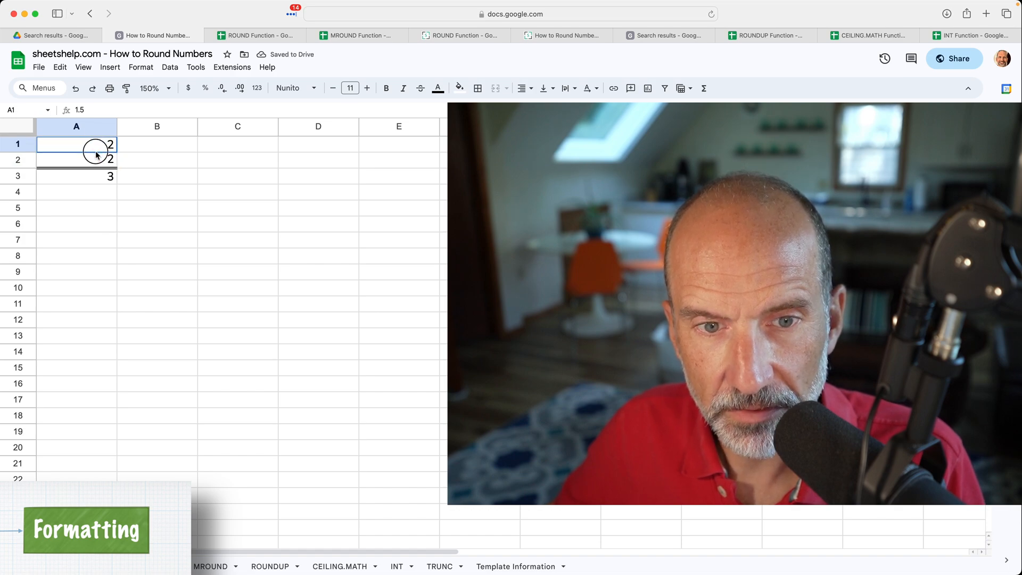
pyautogui.moveTo(76, 145); pyautogui.dragTo(76, 160)
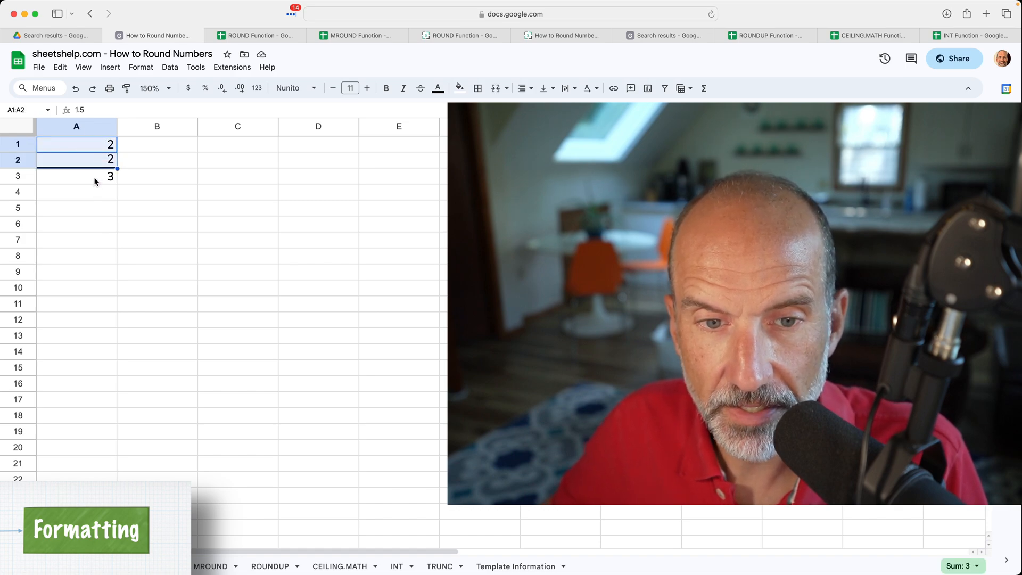
pyautogui.click(76, 176)
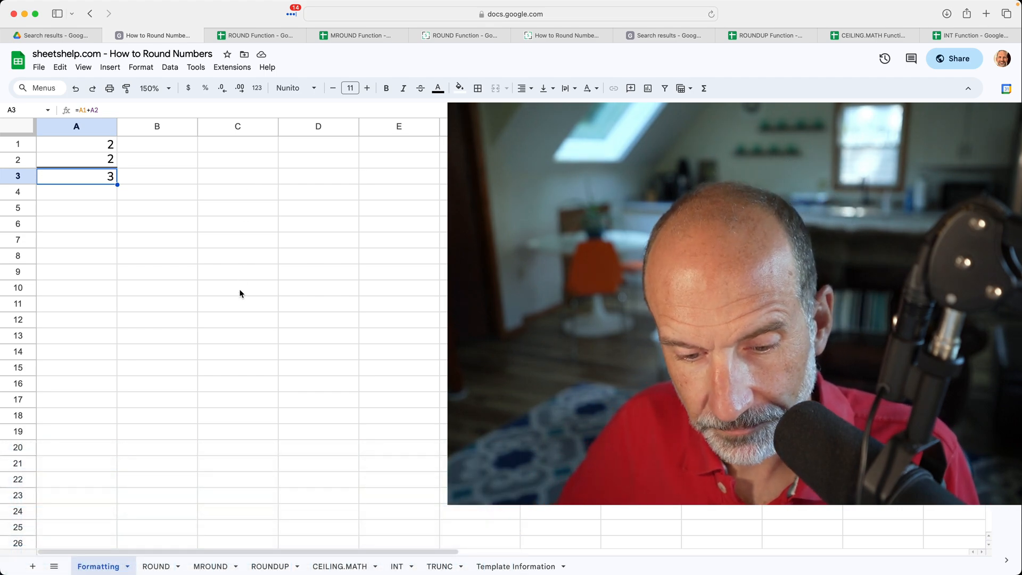
pyautogui.moveTo(166, 508)
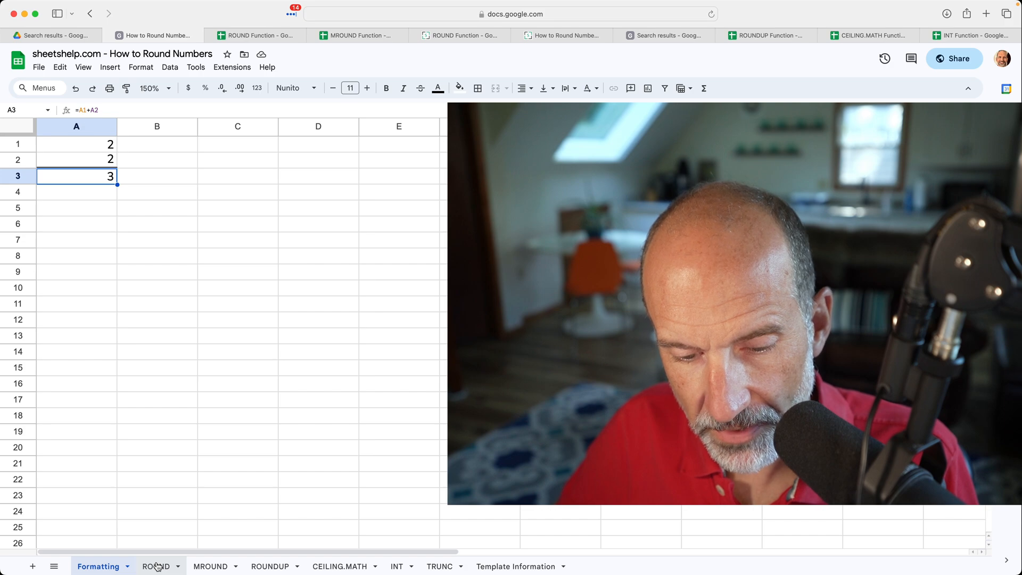
# Step: Switch to the ROUND sheet and scroll through its tables
pyautogui.click(154, 566)
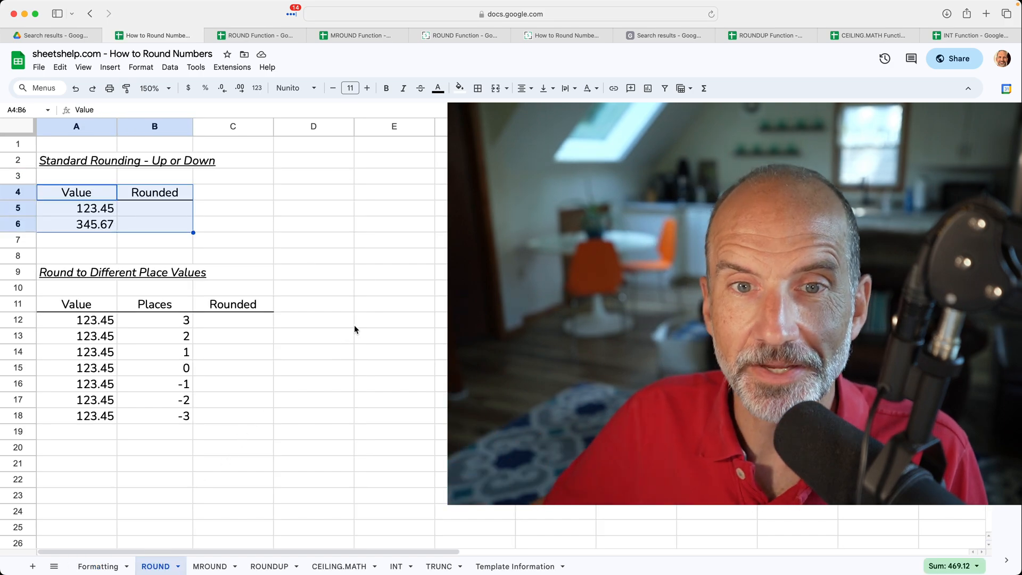
pyautogui.moveTo(467, 35)
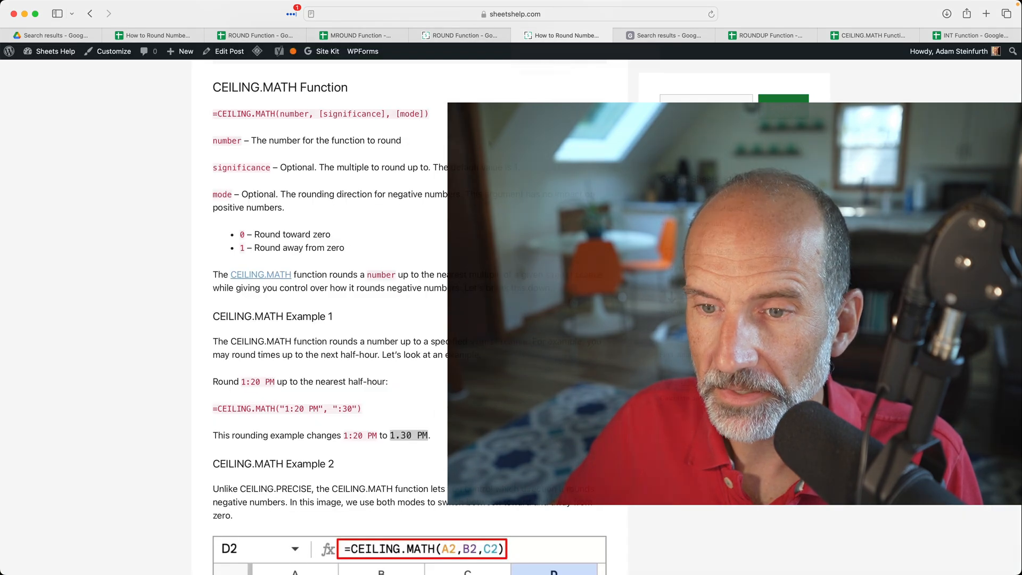
pyautogui.scroll(3)
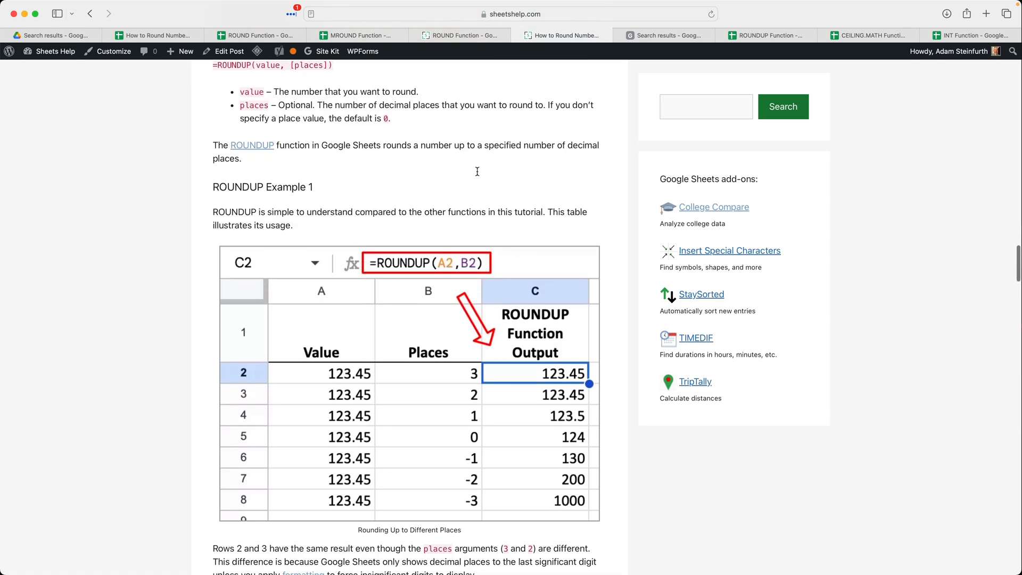
pyautogui.scroll(-3)
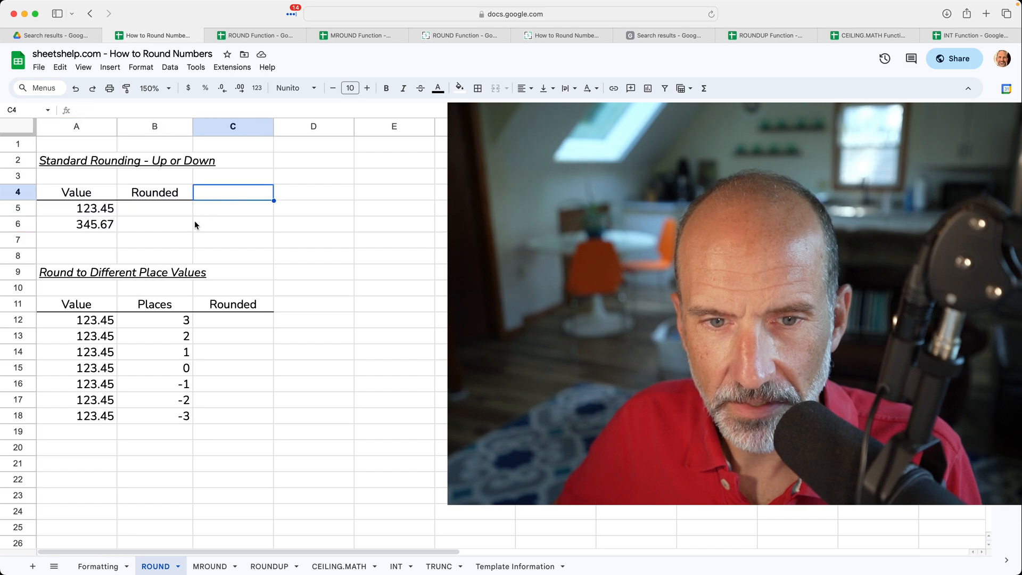
pyautogui.click(155, 208)
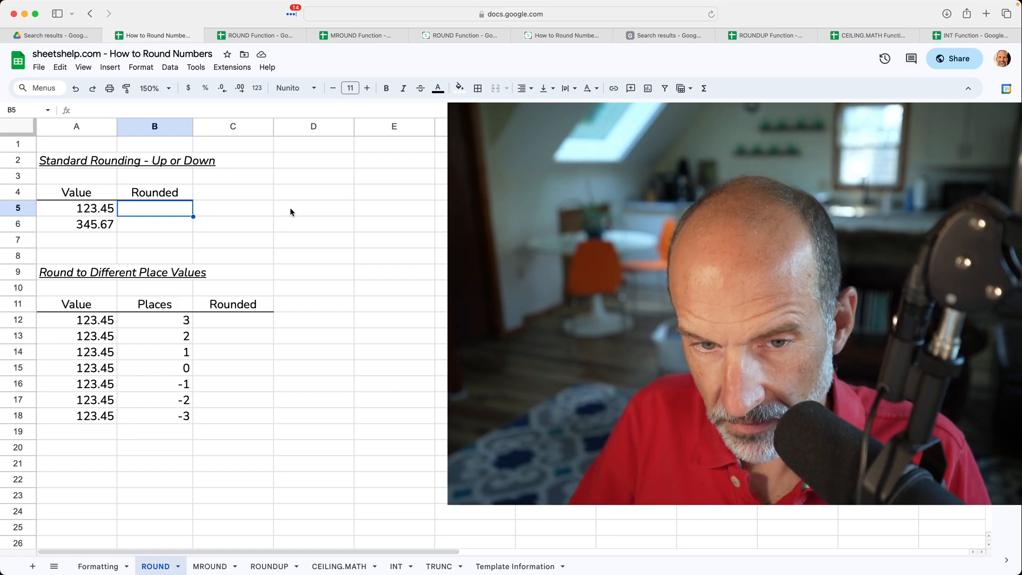
# Step: Enter =ROUND(A5) in B5, extend it to B6, and confirm B6 holds =ROUND(A6)
pyautogui.write('=')
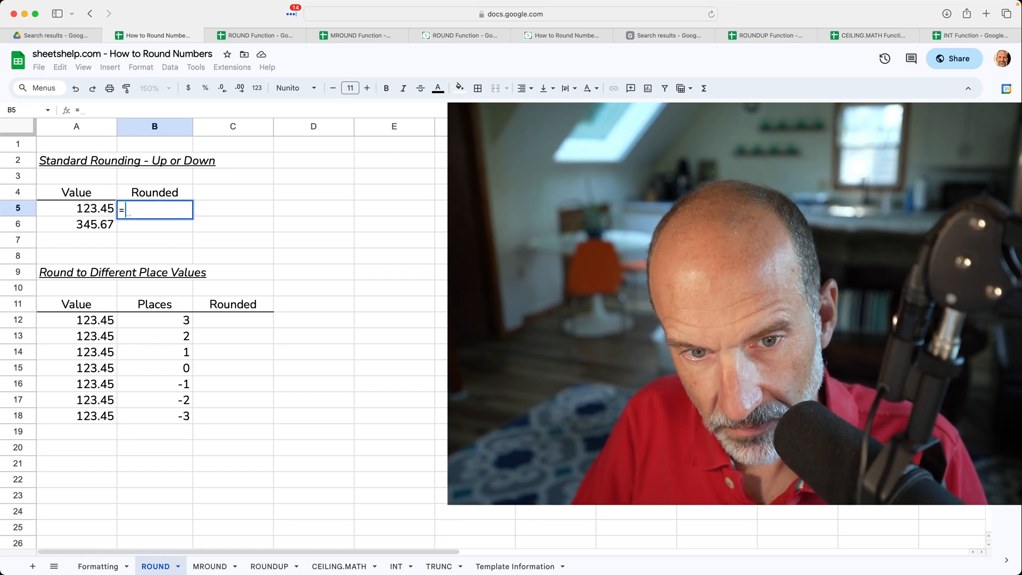
pyautogui.write('R')
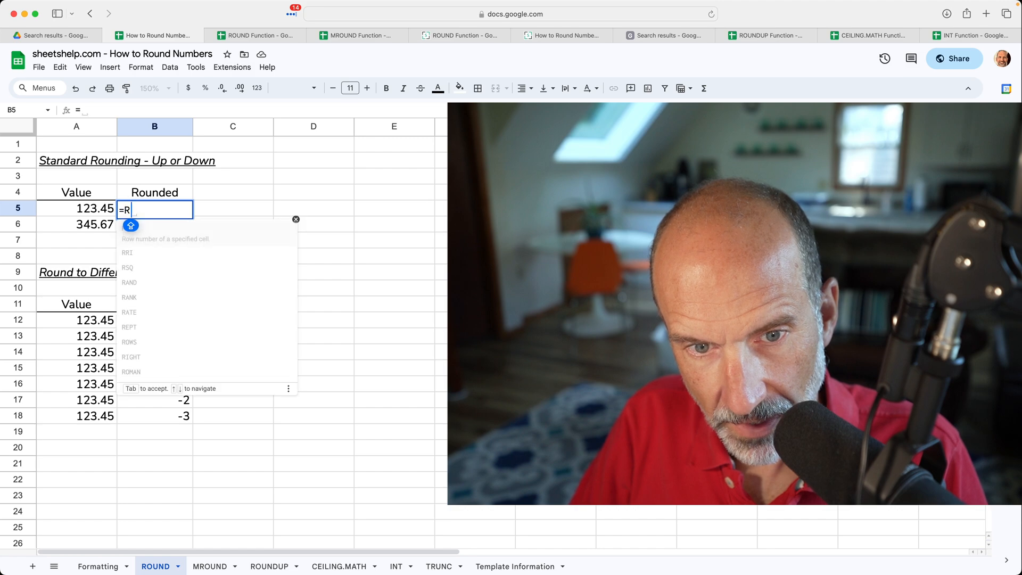
pyautogui.write('OUND(')
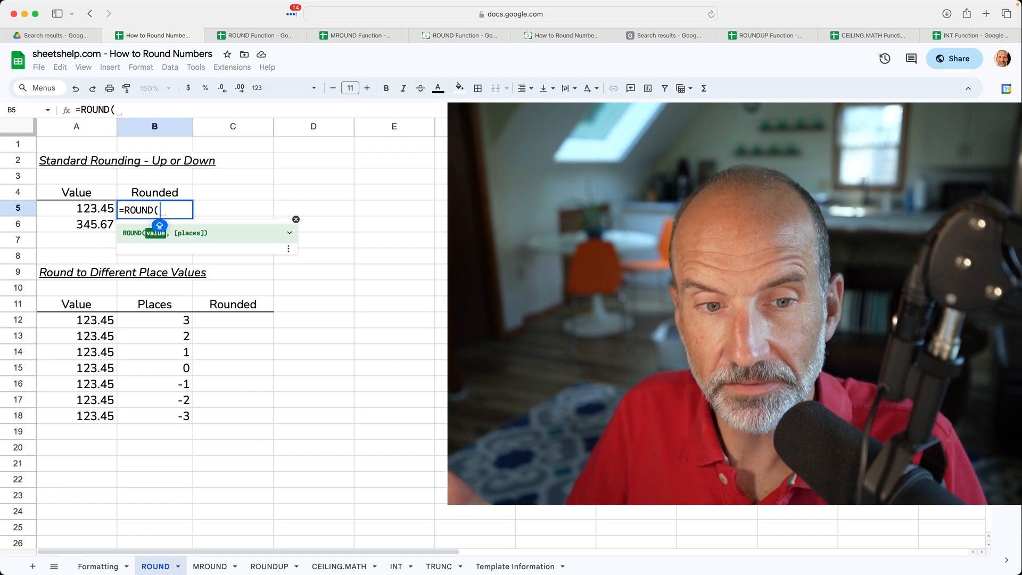
pyautogui.write('A')
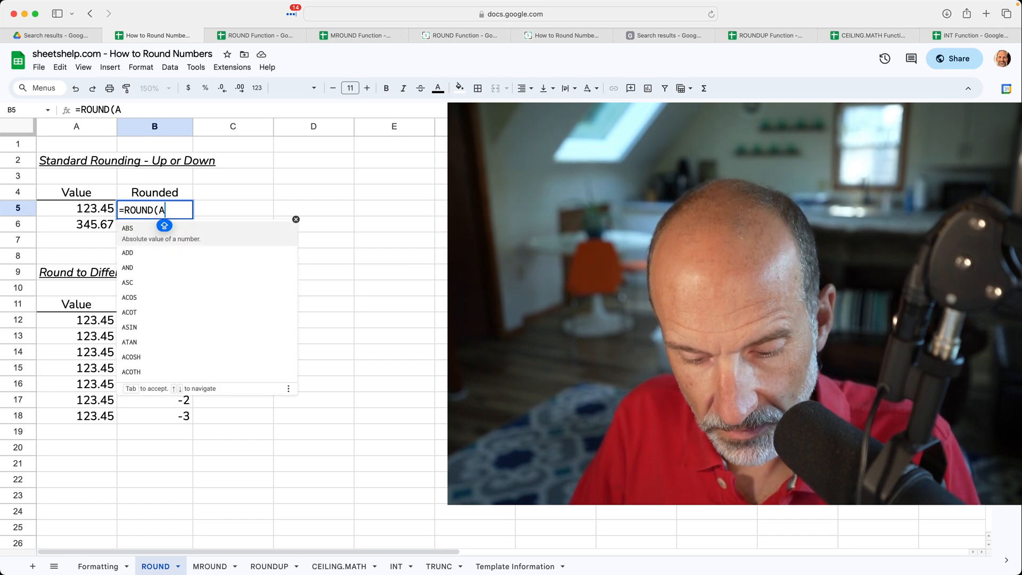
pyautogui.press('Return')
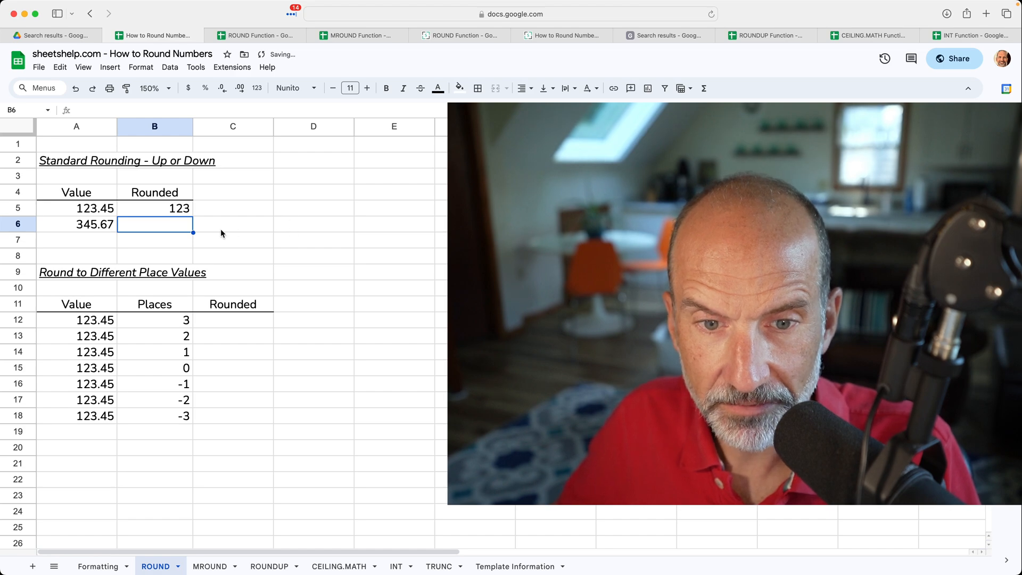
pyautogui.click(154, 208)
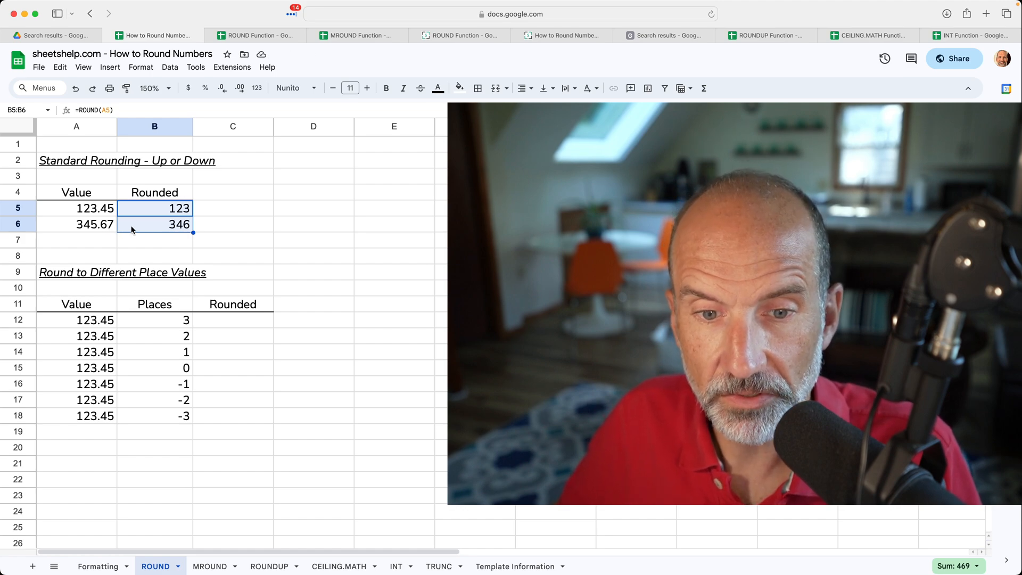
pyautogui.click(155, 224)
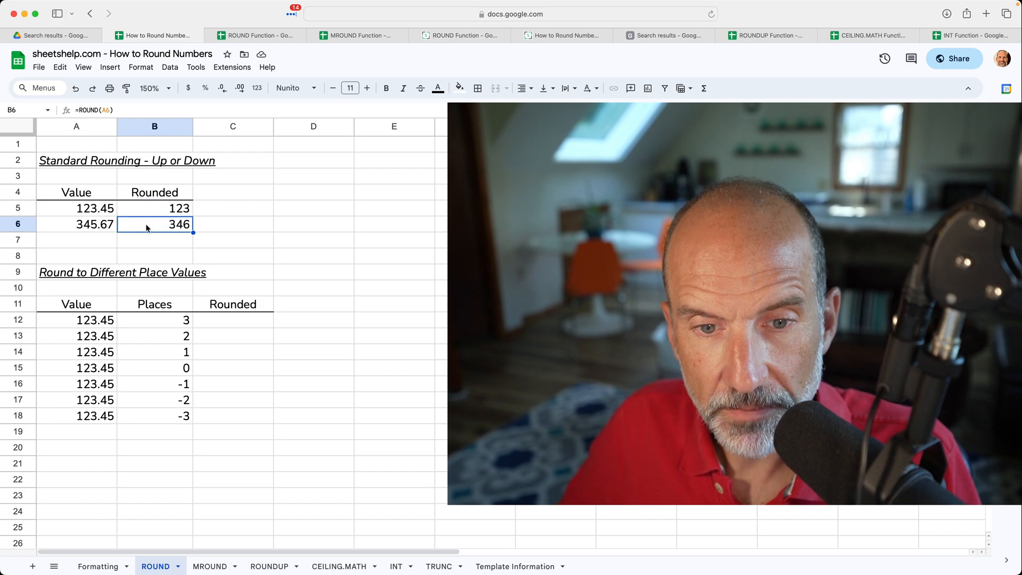
pyautogui.doubleClick(154, 224)
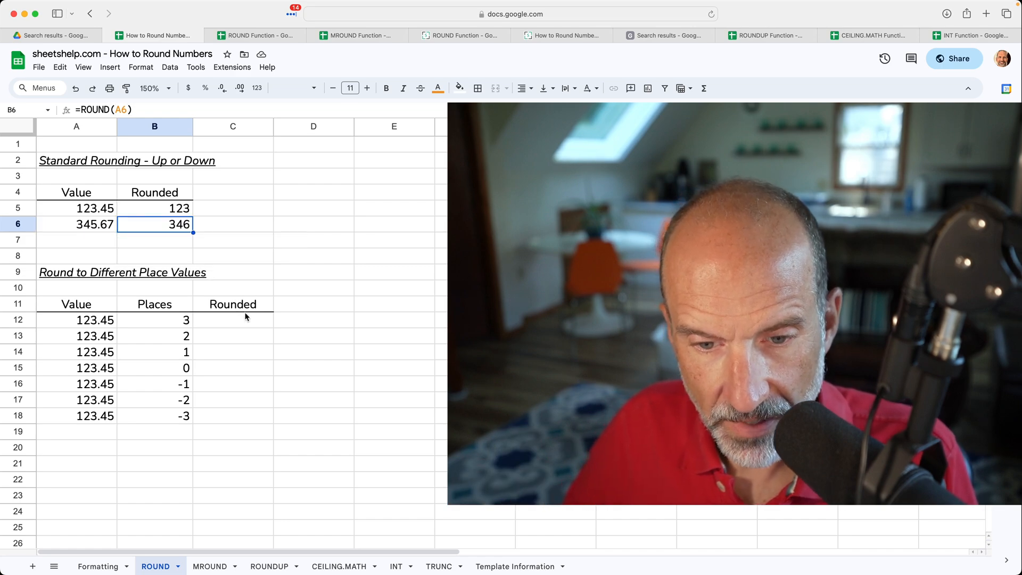
# Step: Enter =ROUND(A12,B12) in C12 to round 123.45 by B12's places
pyautogui.click(233, 320)
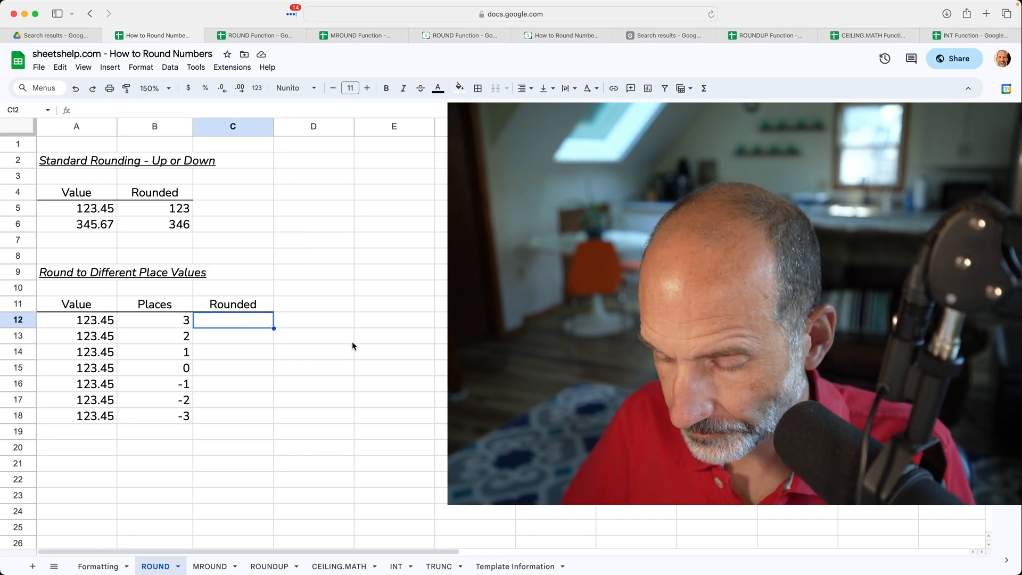
pyautogui.write('=')
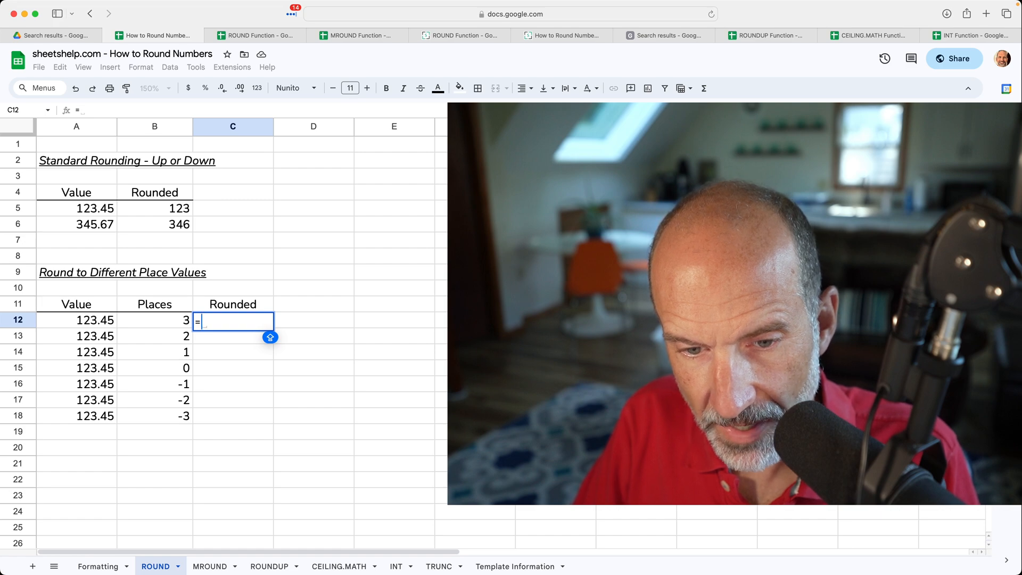
pyautogui.write('ROUND(B12')
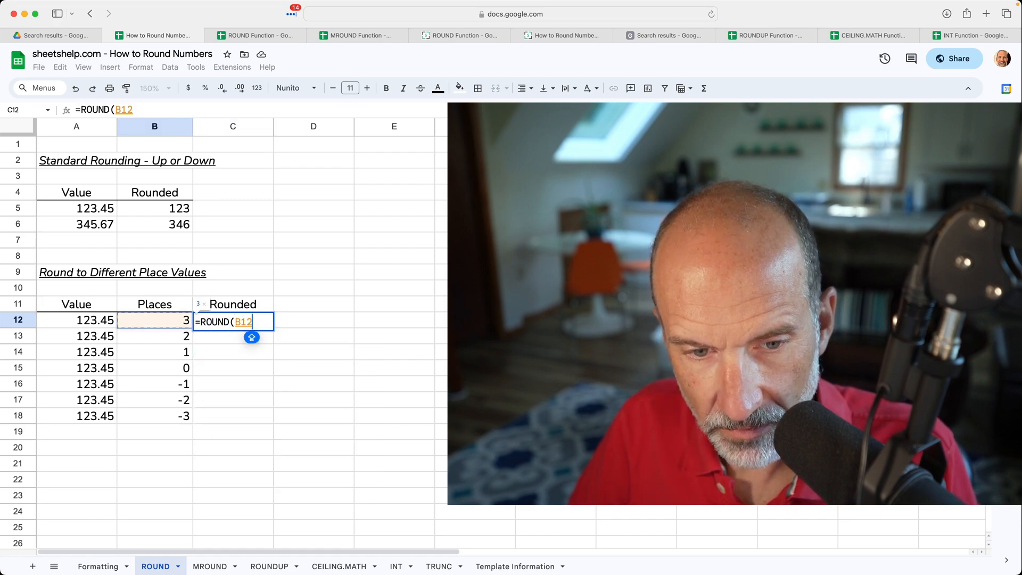
pyautogui.click(76, 320)
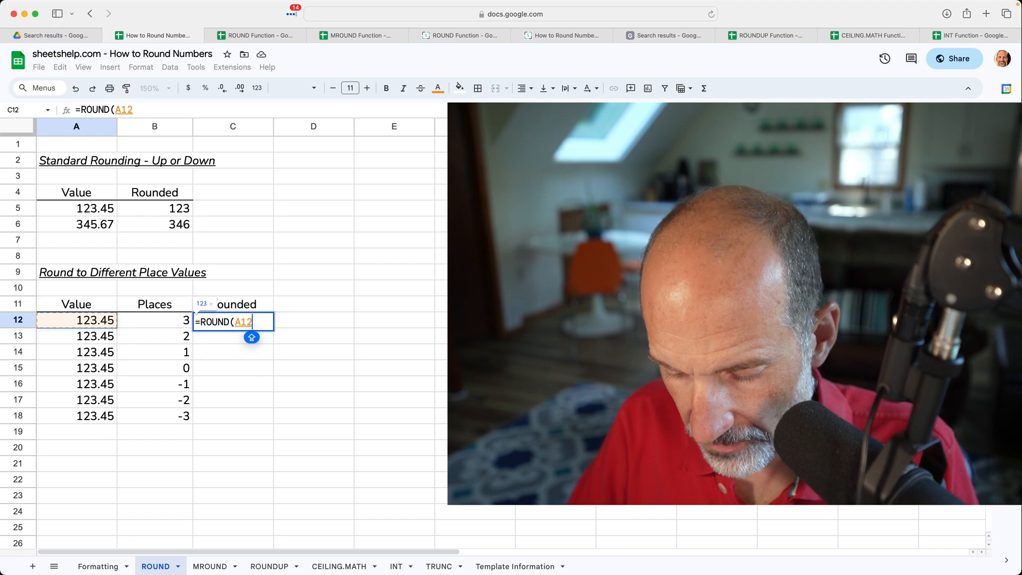
pyautogui.write(',A12')
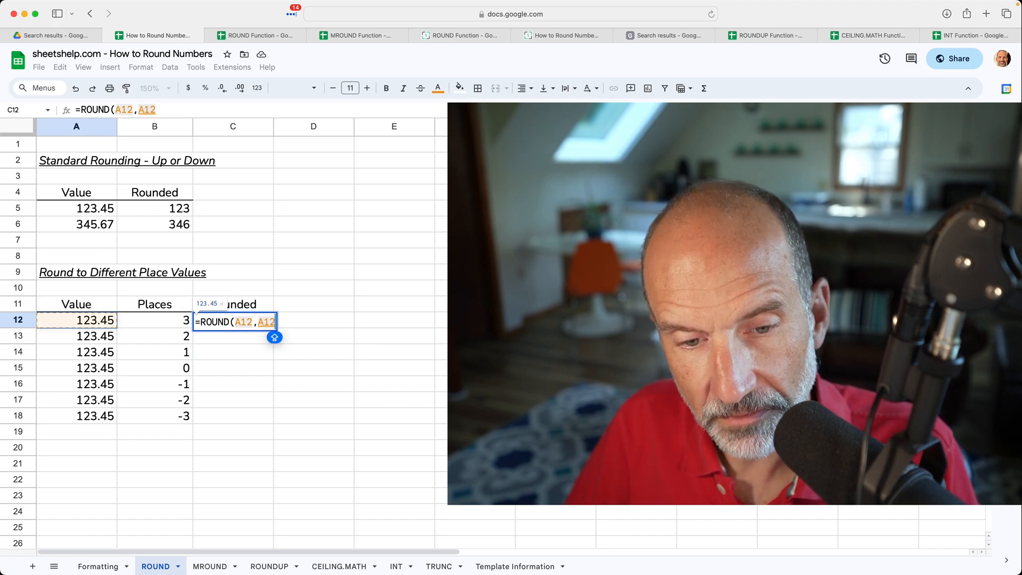
pyautogui.click(154, 320)
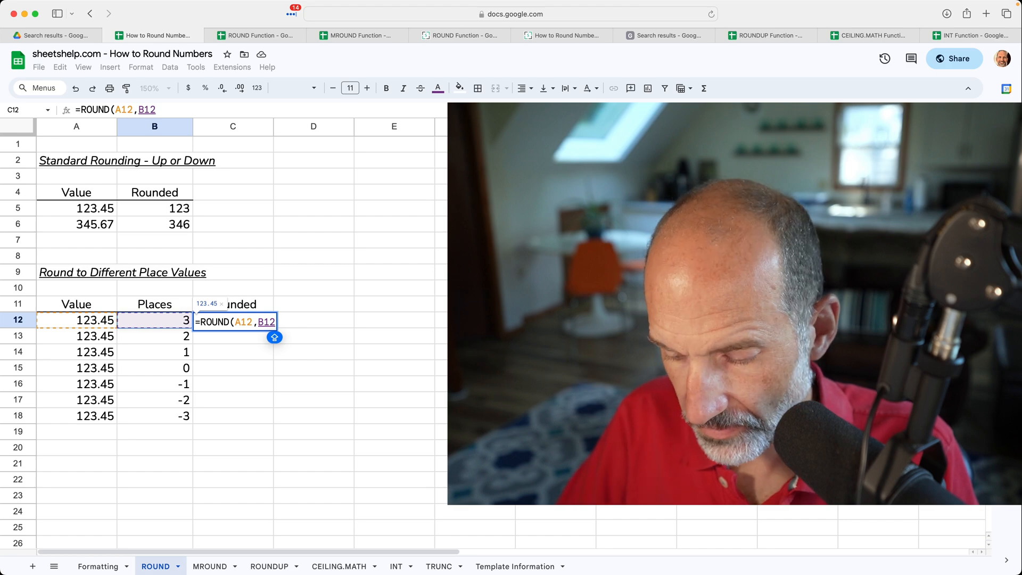
pyautogui.press('Return')
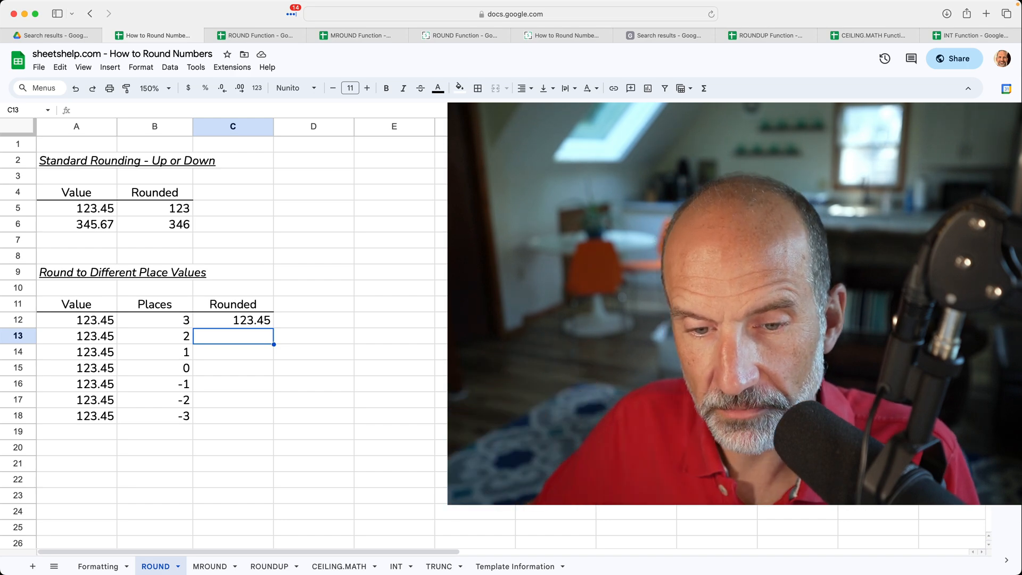
# Step: Show C12 with three decimals, fill the formula to C18, and inspect the results
pyautogui.click(232, 320)
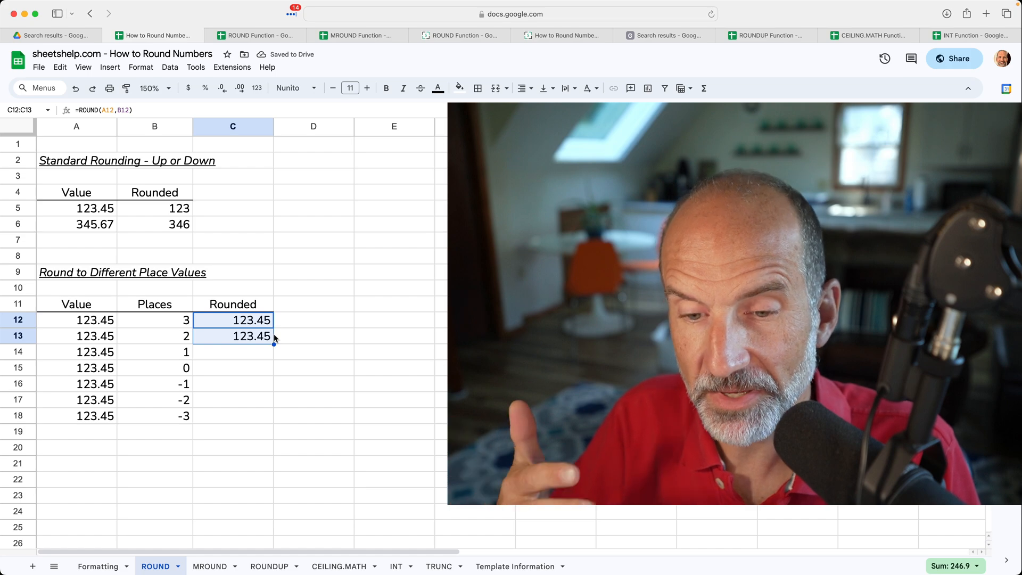
pyautogui.click(233, 319)
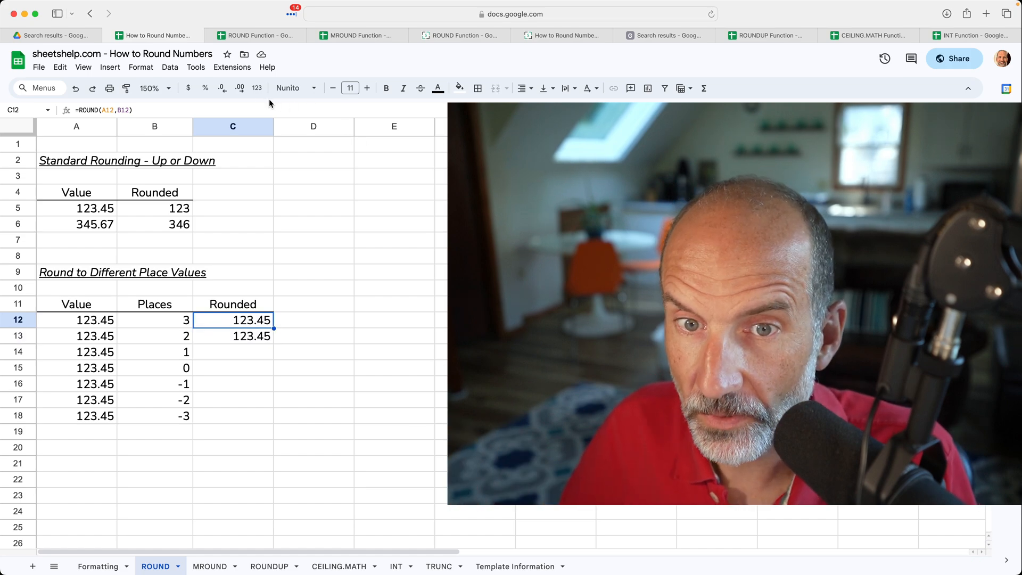
pyautogui.moveTo(240, 88)
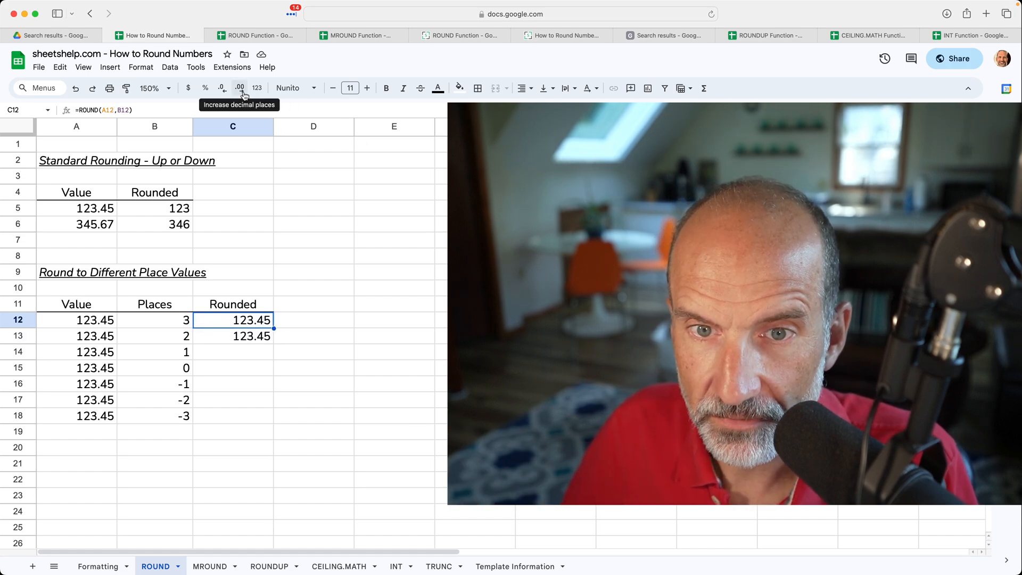
pyautogui.click(239, 88)
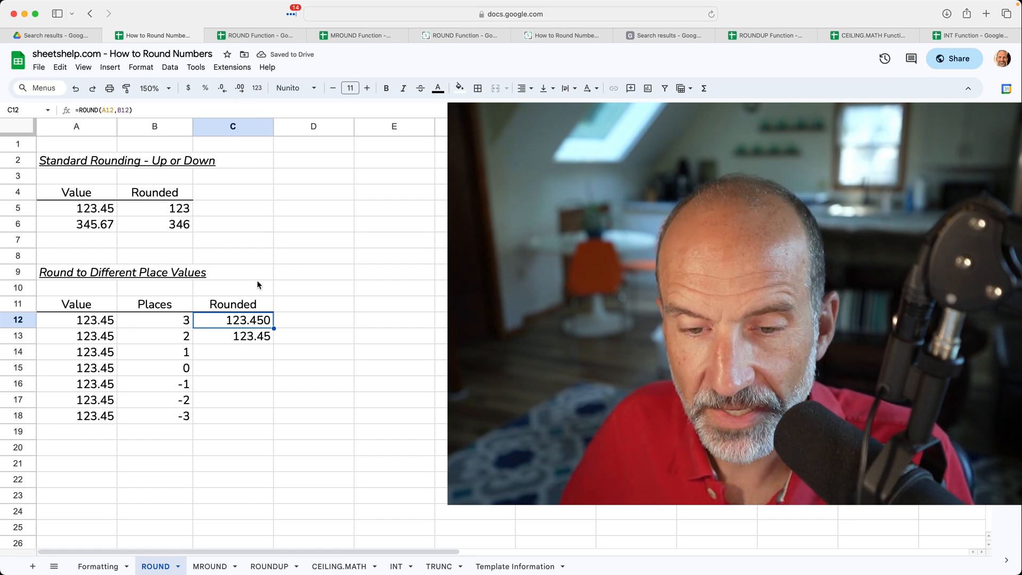
pyautogui.click(232, 336)
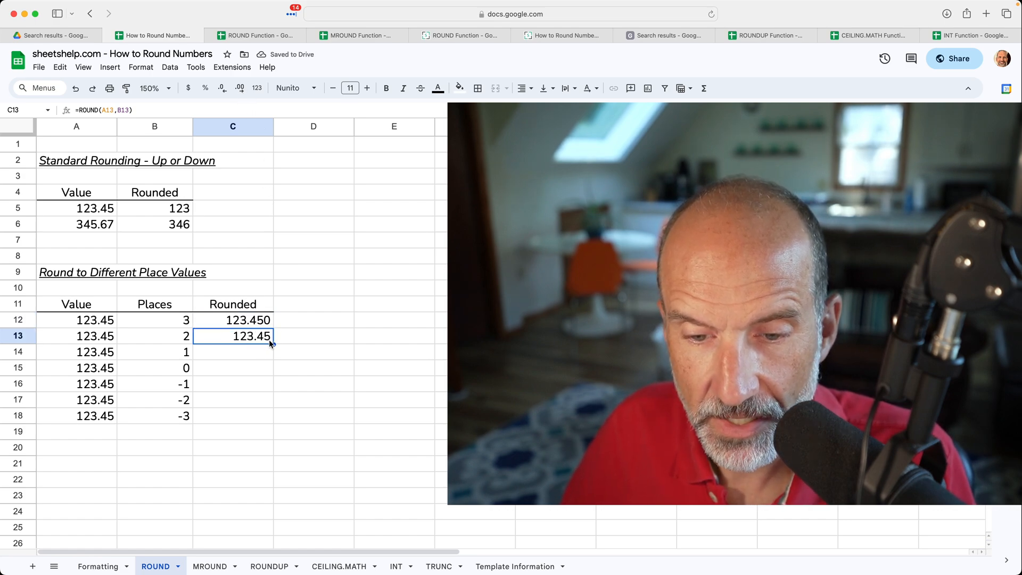
pyautogui.moveTo(270, 345)
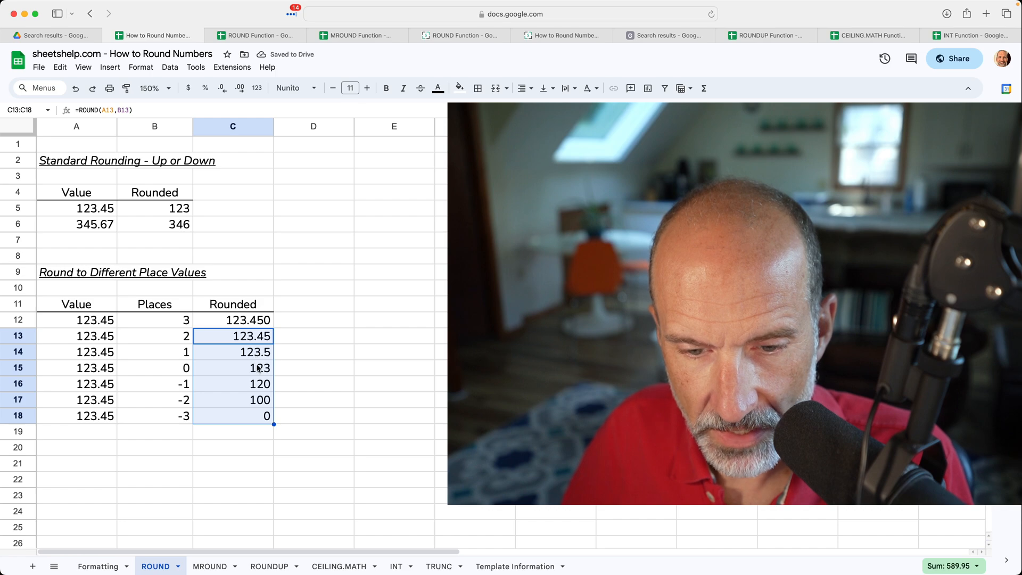
pyautogui.click(233, 367)
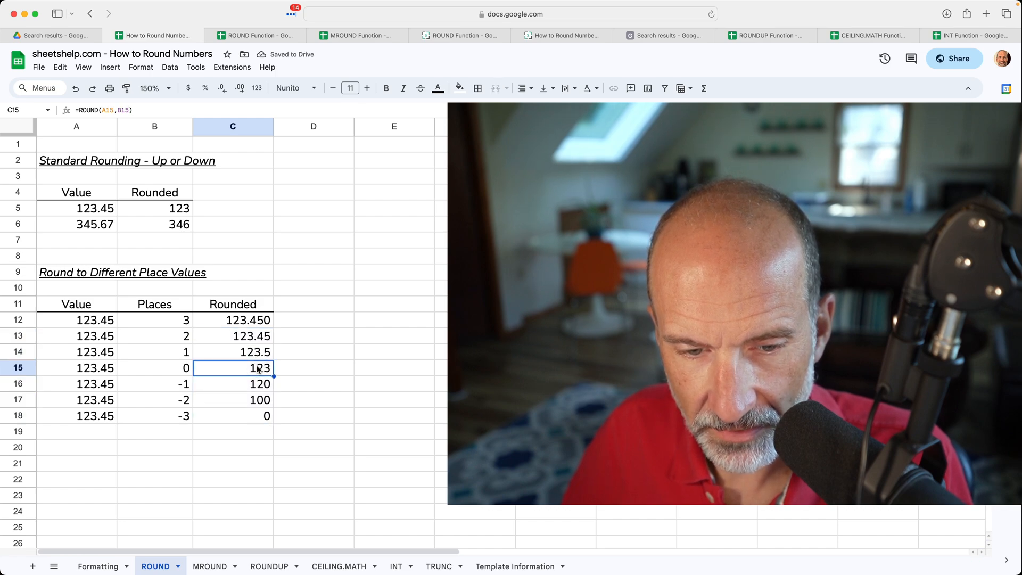
pyautogui.doubleClick(233, 367)
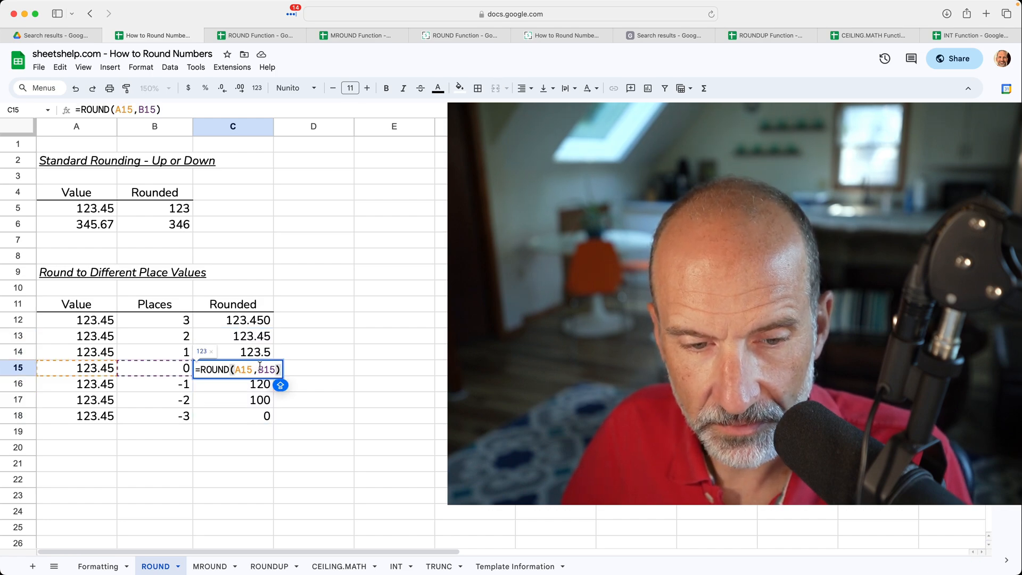
pyautogui.press('Return')
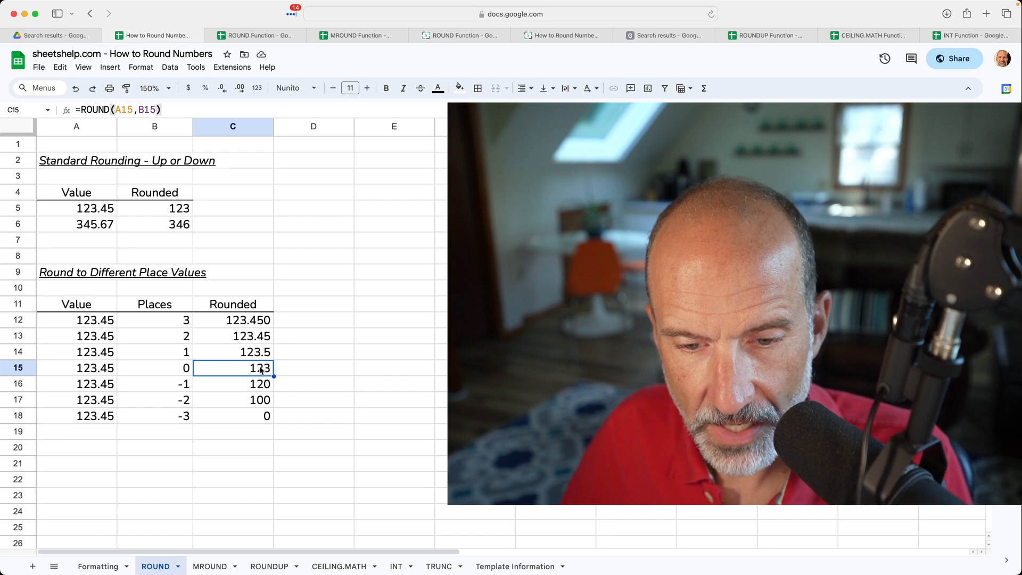
pyautogui.click(233, 384)
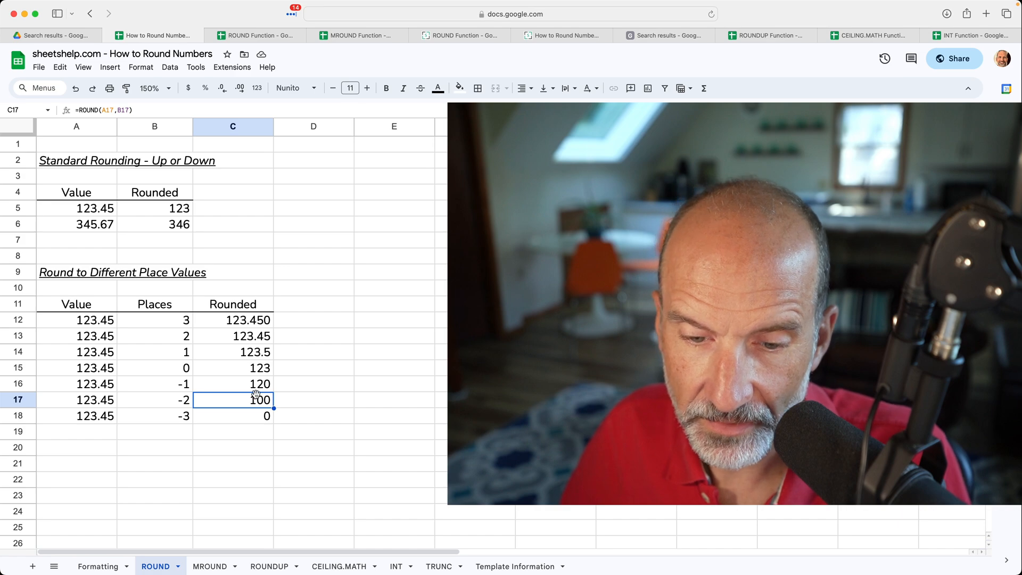
pyautogui.click(233, 415)
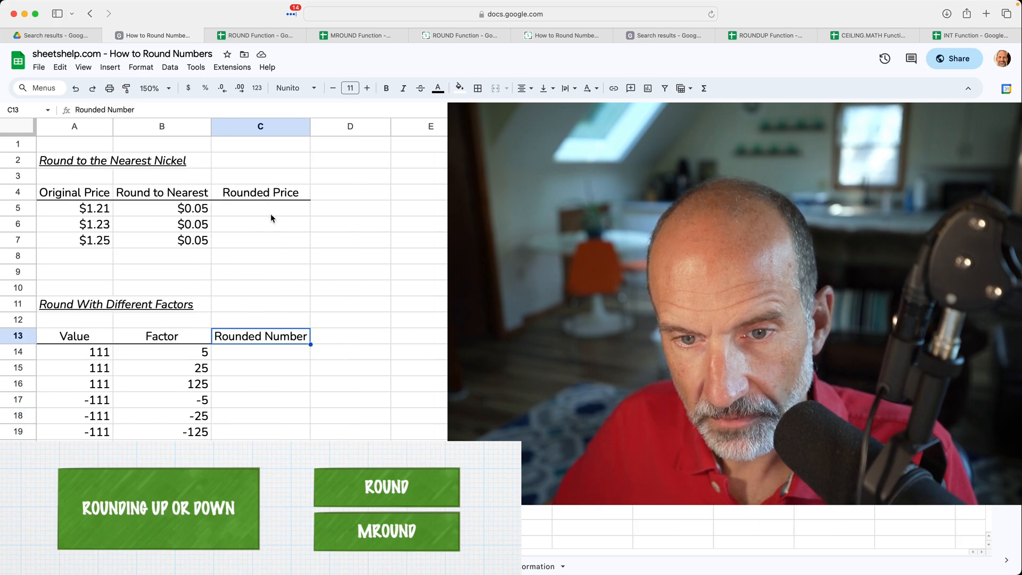
# Step: Enter =MROUND(A5,B5) in Rounded Price C5 and fill it down to C7
pyautogui.click(261, 208)
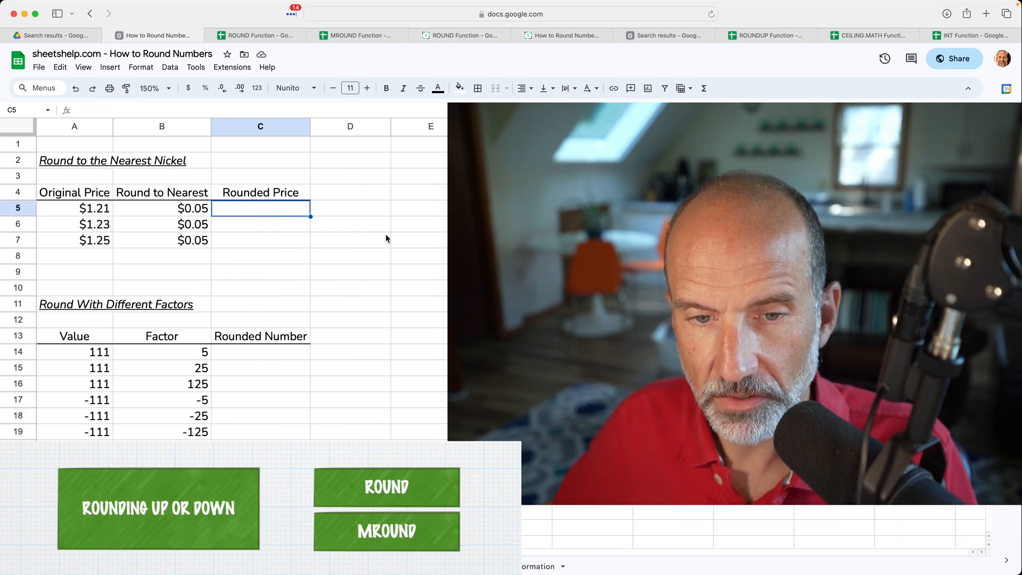
pyautogui.write('=')
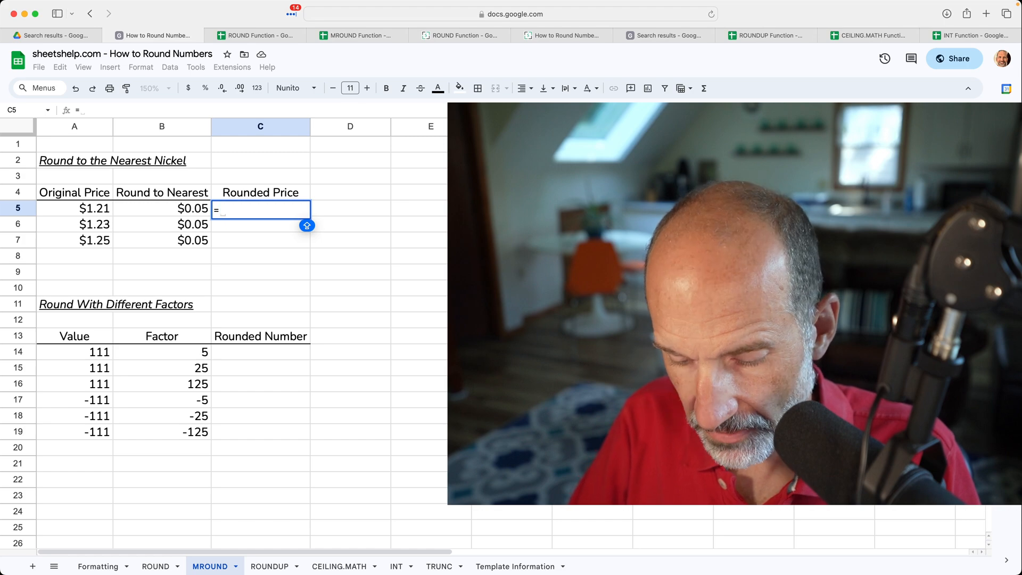
pyautogui.write('MROUND(')
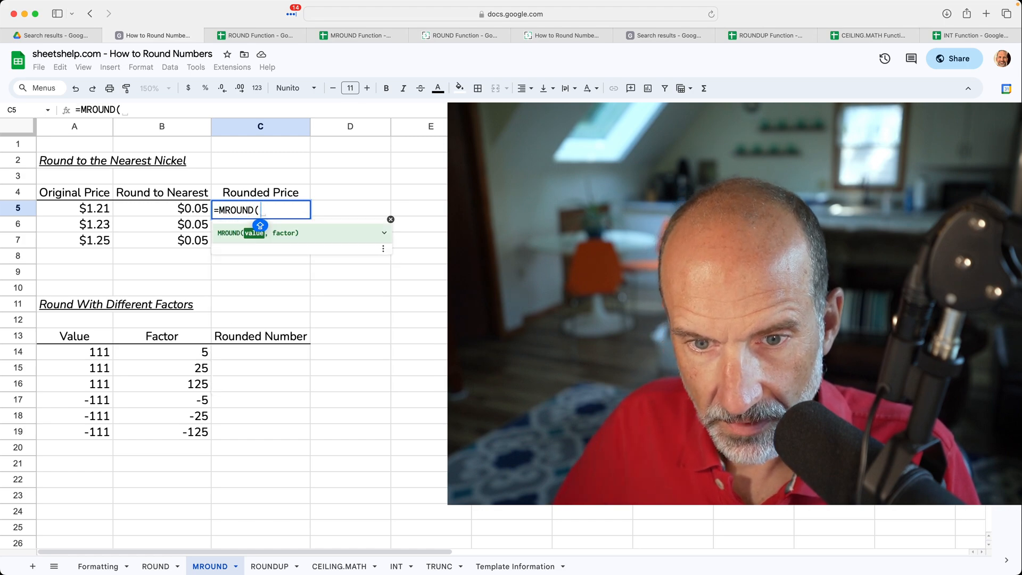
pyautogui.click(74, 208)
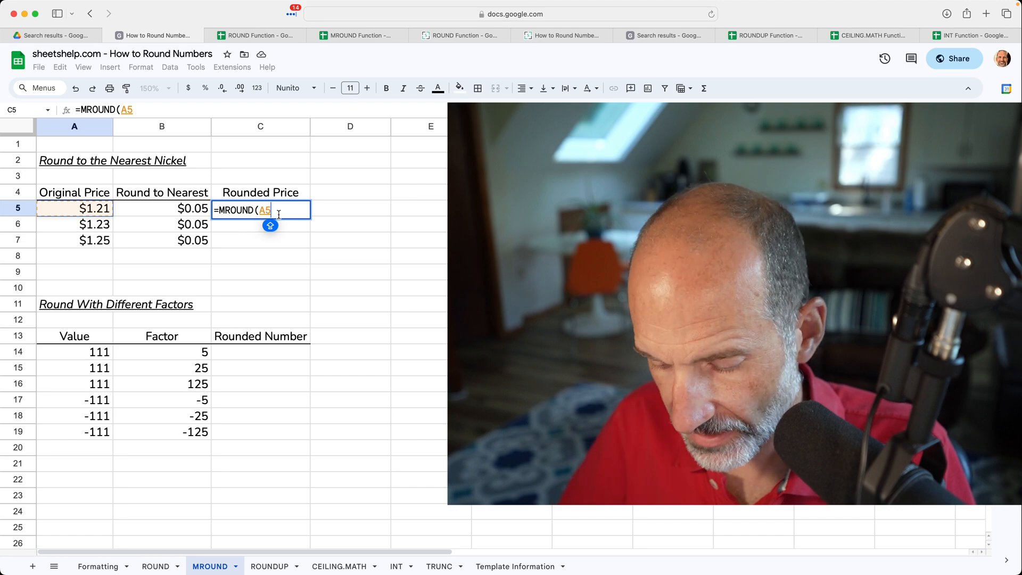
pyautogui.write(',')
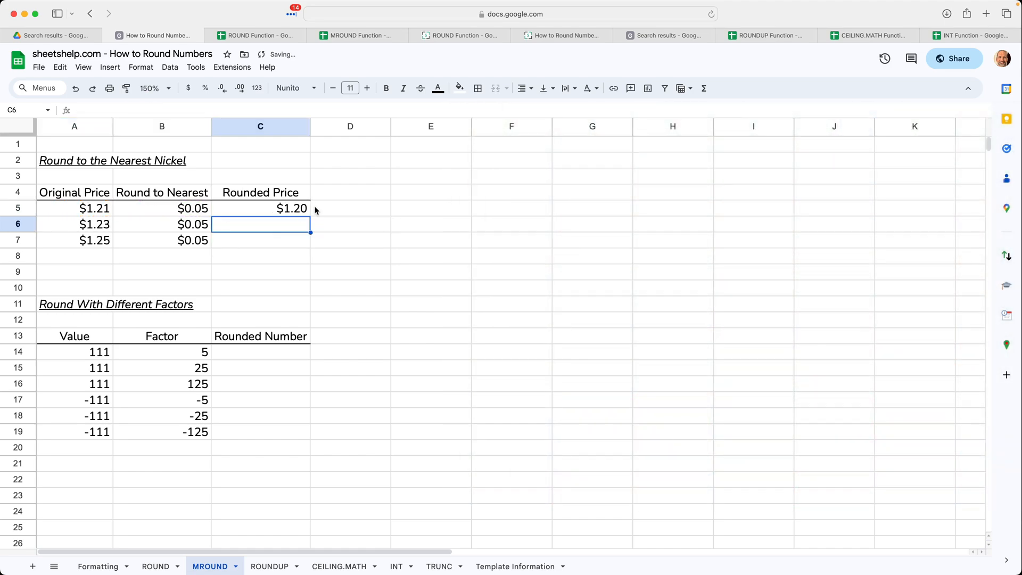
pyautogui.click(260, 208)
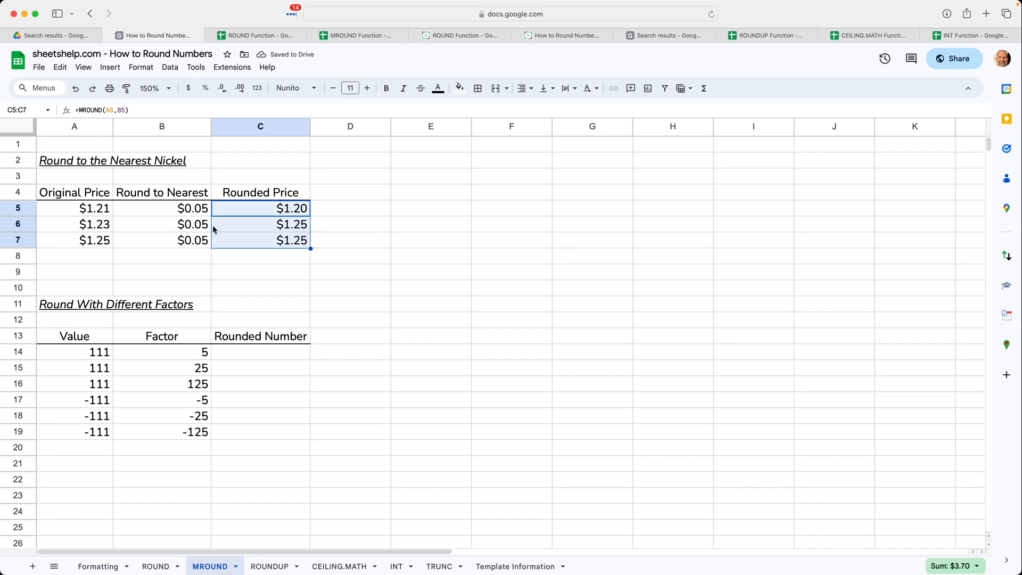
pyautogui.click(75, 240)
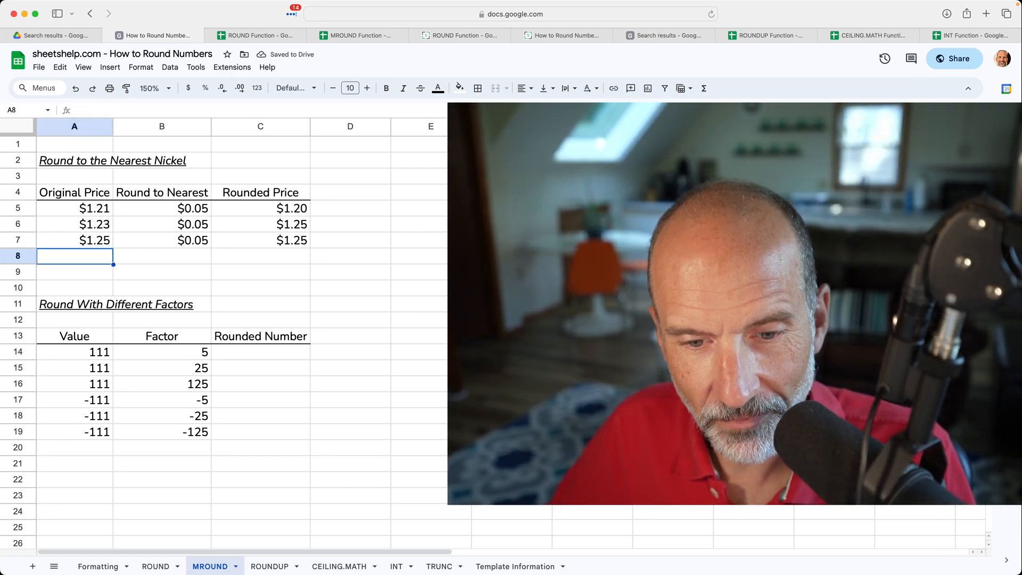
pyautogui.click(260, 240)
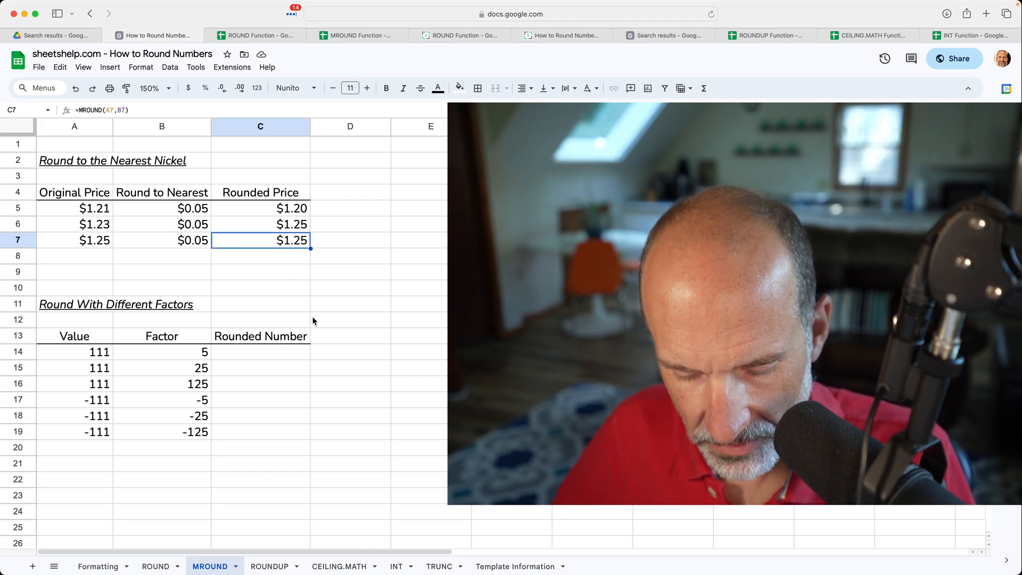
pyautogui.click(261, 352)
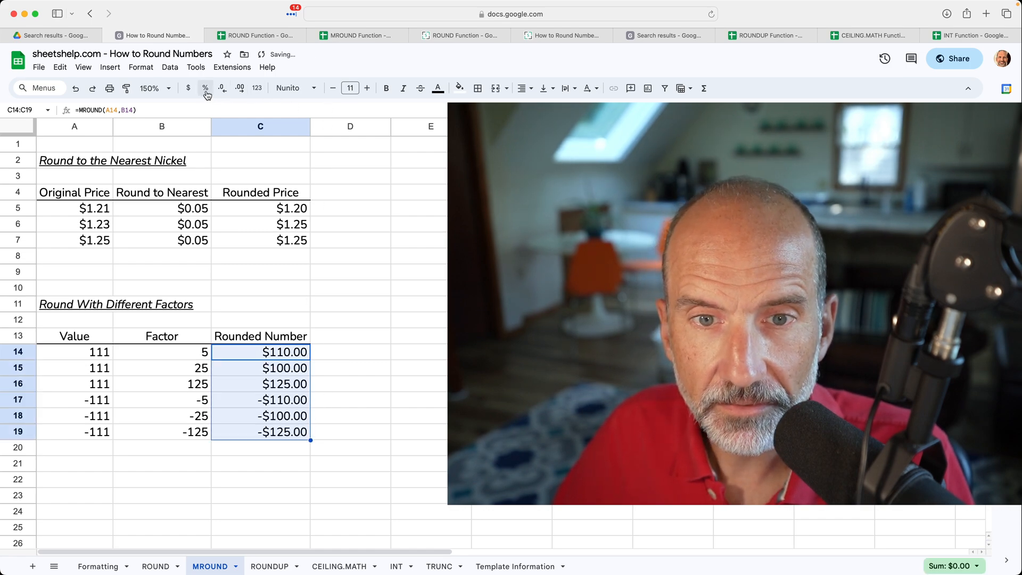
pyautogui.click(256, 88)
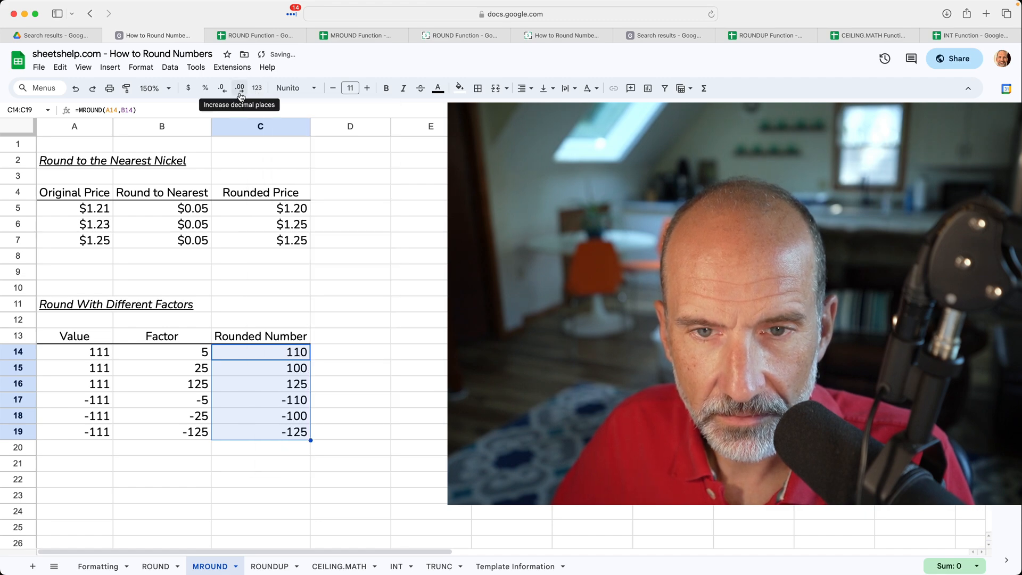
pyautogui.moveTo(272, 356)
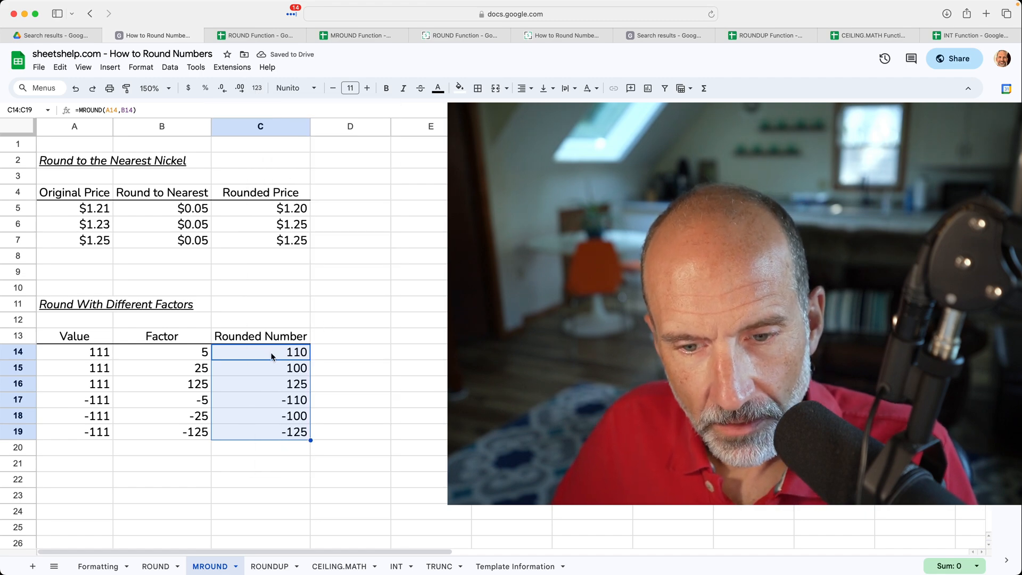
pyautogui.click(261, 352)
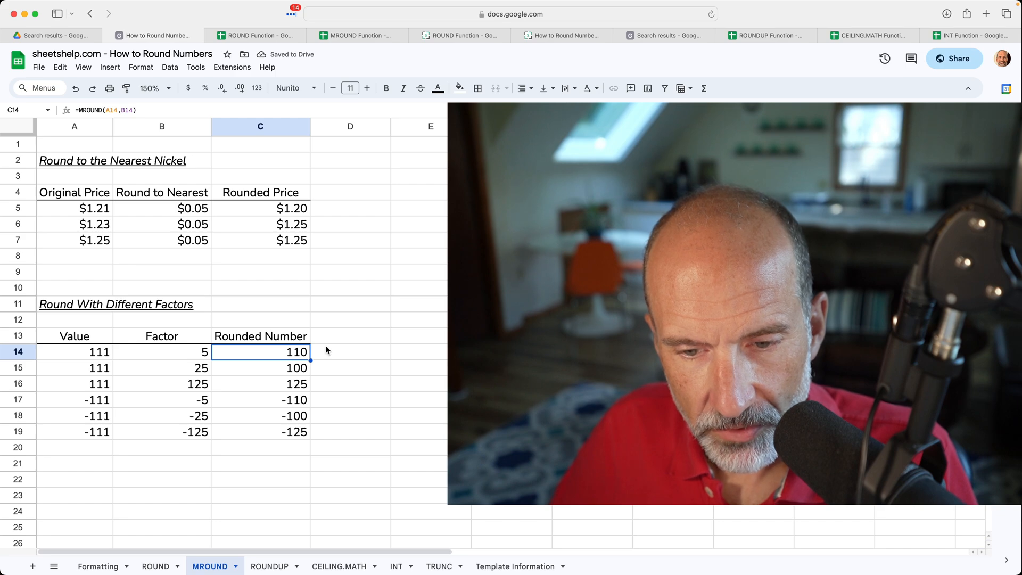
pyautogui.moveTo(154, 357)
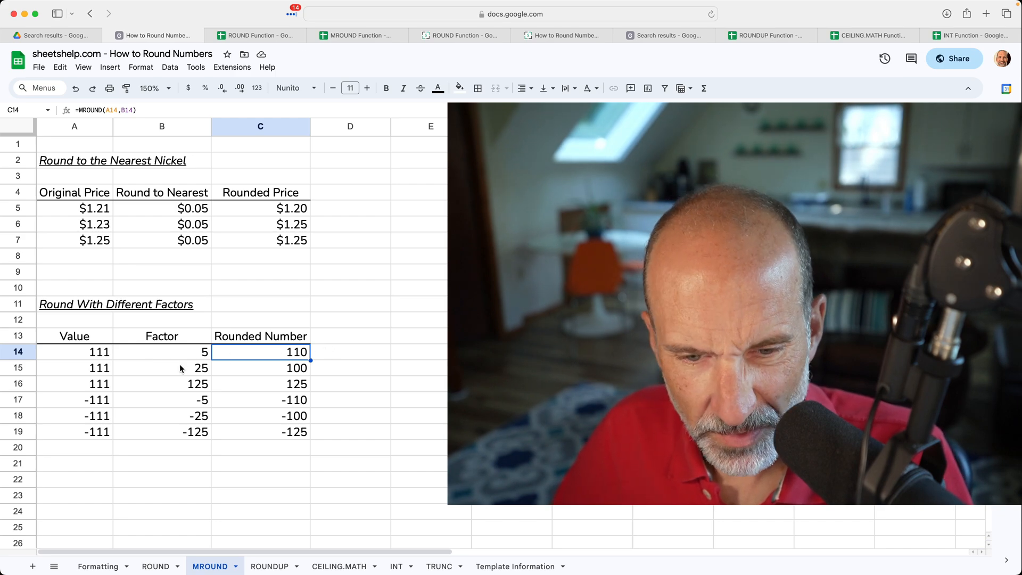
pyautogui.click(160, 367)
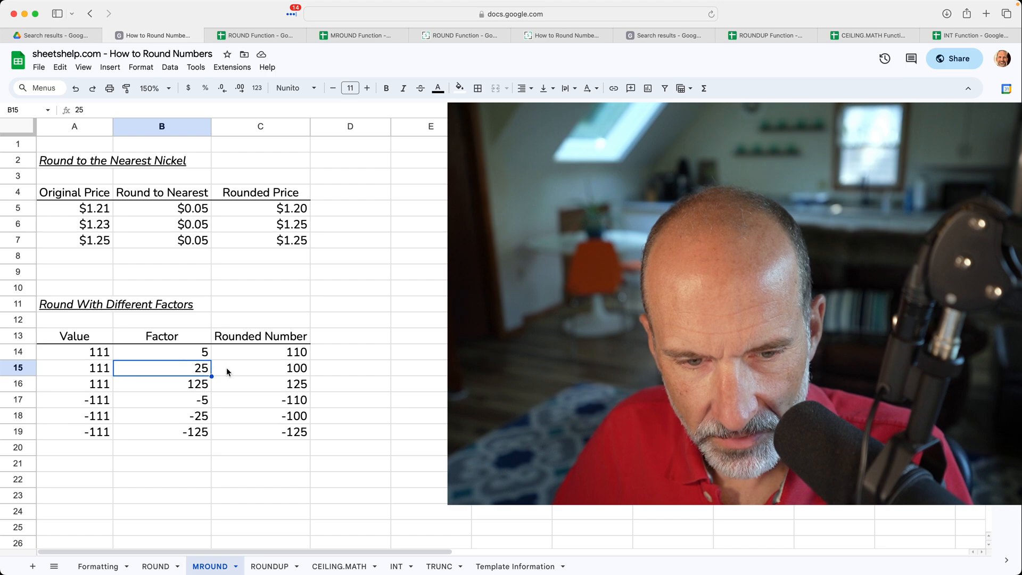
pyautogui.click(261, 367)
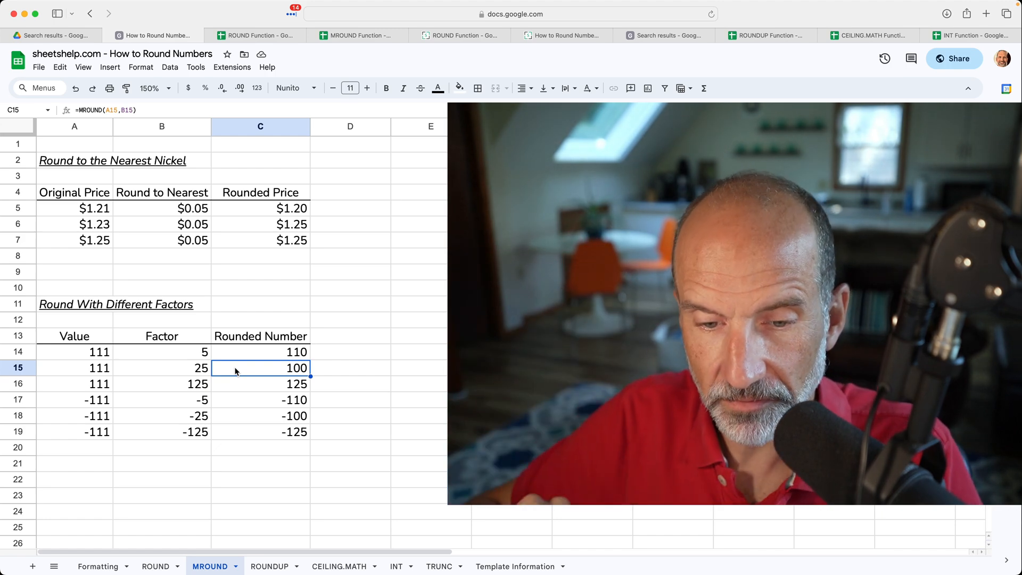
pyautogui.moveTo(247, 372)
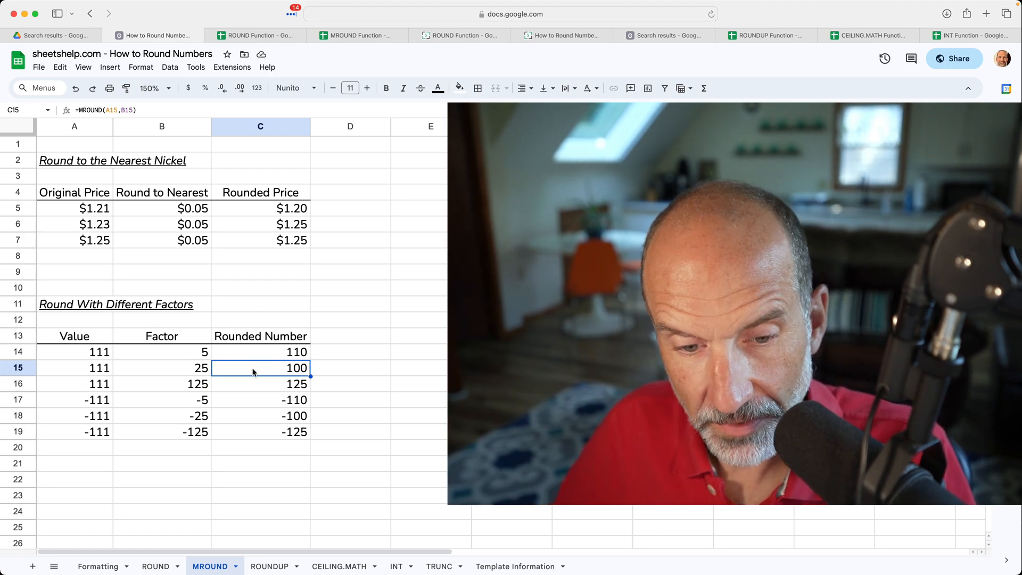
pyautogui.click(261, 399)
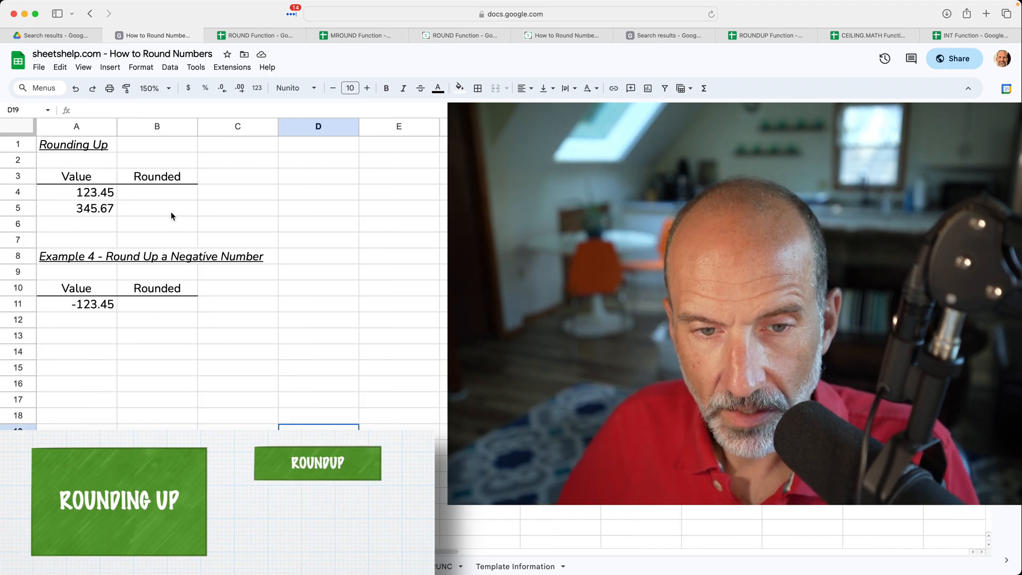
# Step: Enter =ROUNDUP(A4) in B4 so 123.45 rounds up to 124
pyautogui.click(157, 192)
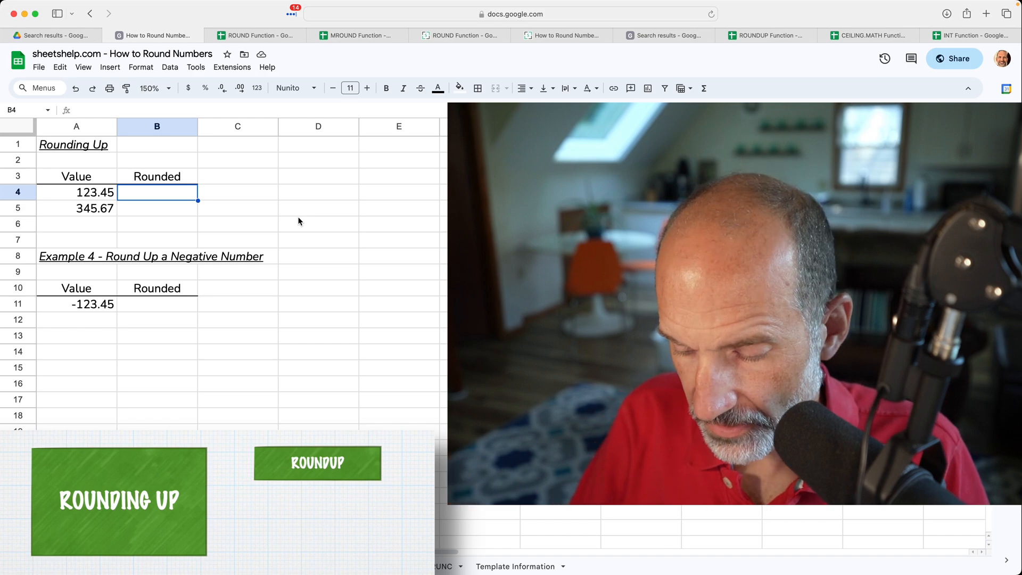
pyautogui.write('=ROUNDUP(')
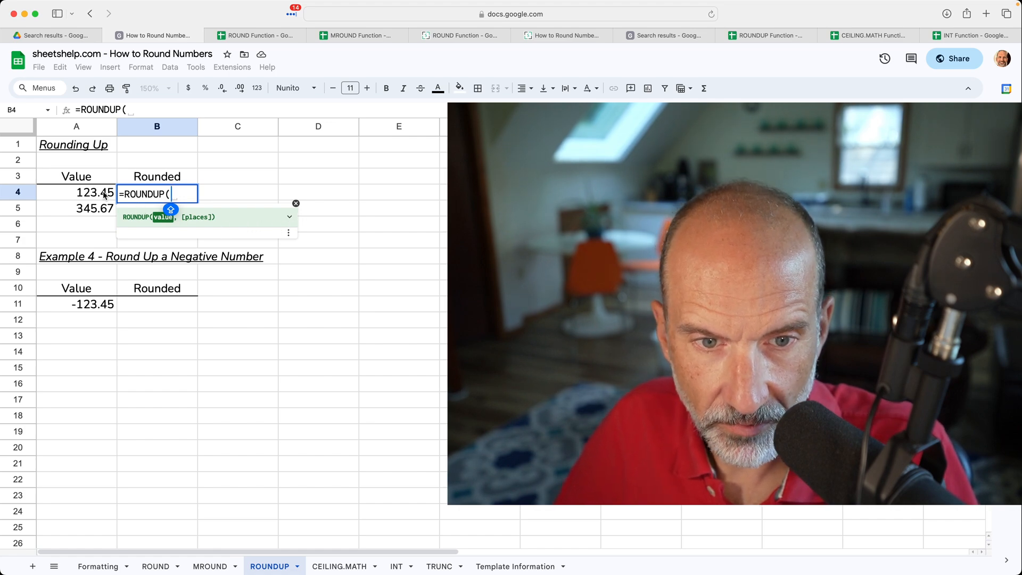
pyautogui.click(76, 192)
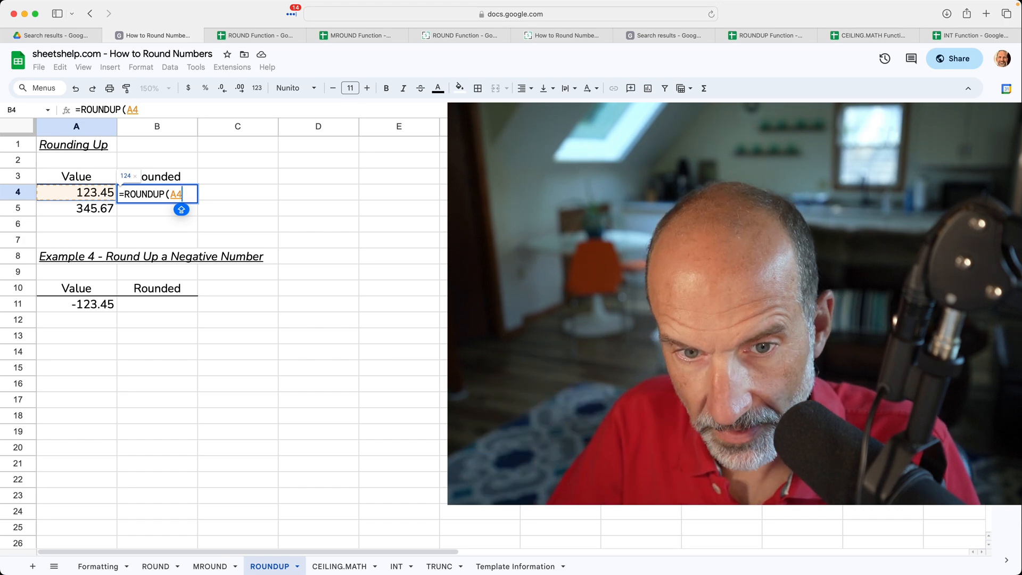
pyautogui.write(',')
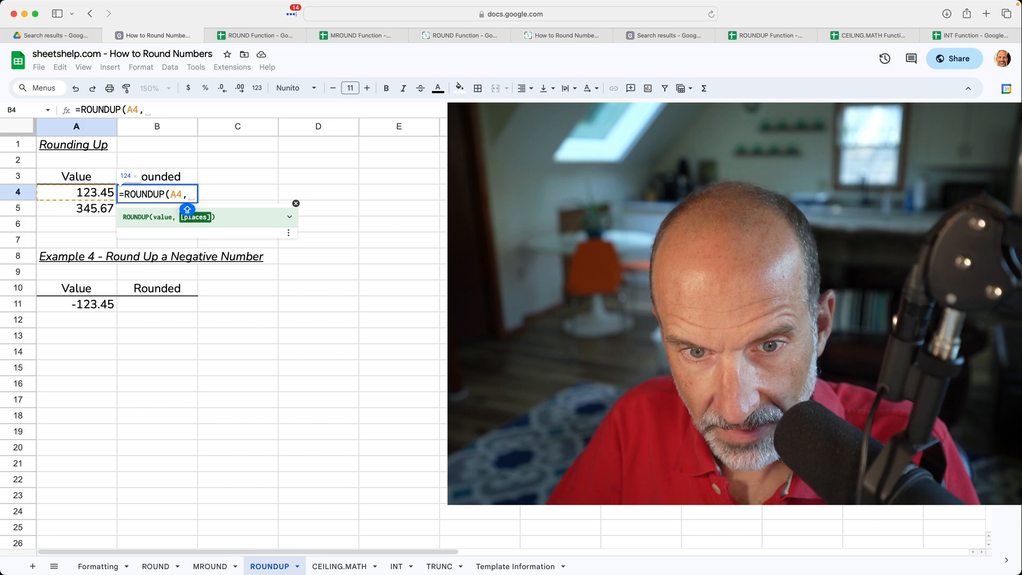
pyautogui.press('Backspace')
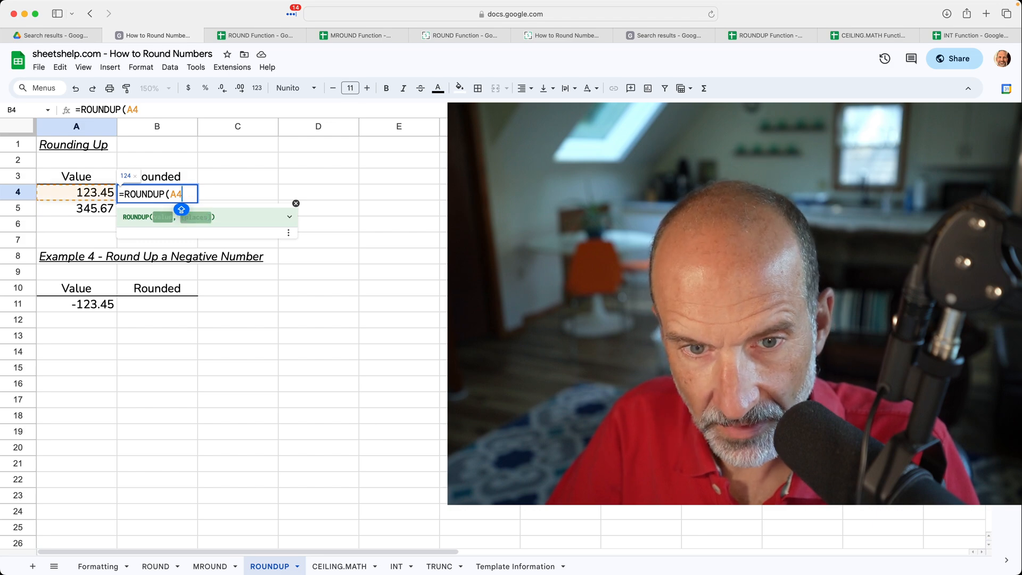
pyautogui.write(')')
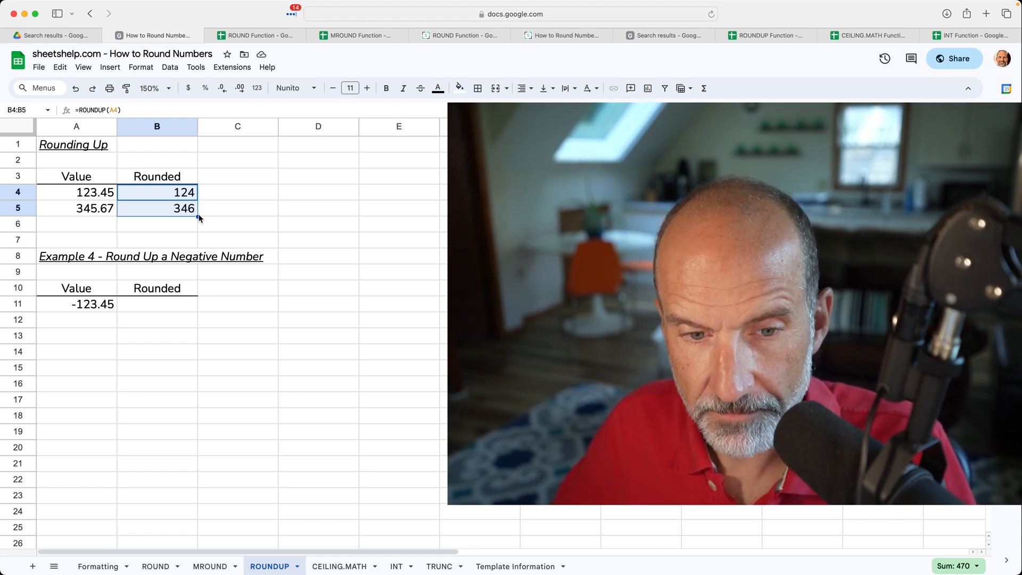
pyautogui.click(156, 304)
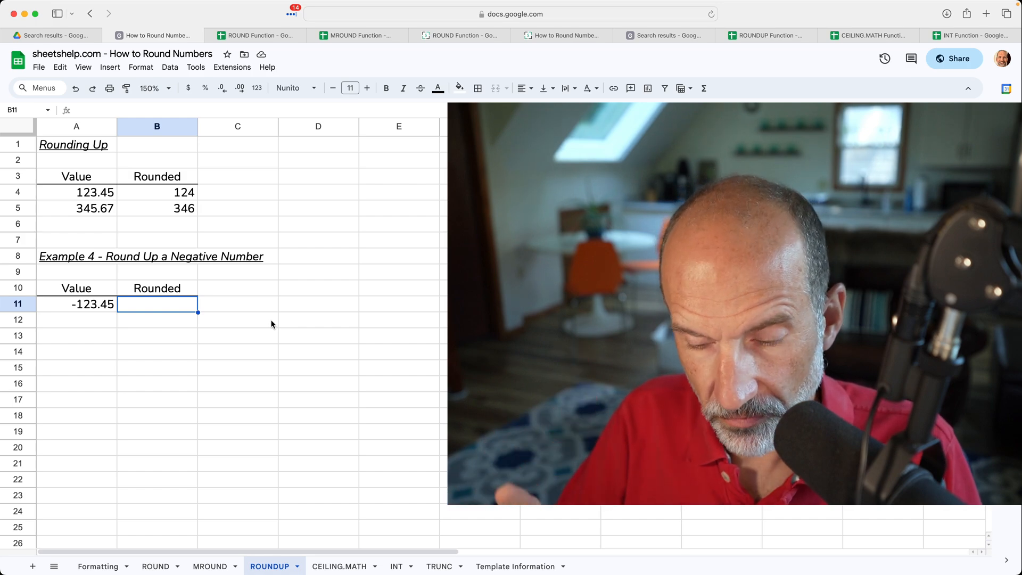
# Step: Enter =ROUNDUP(A11) in B11 so -123.45 rounds up to -124
pyautogui.write('=ROUNDUP(')
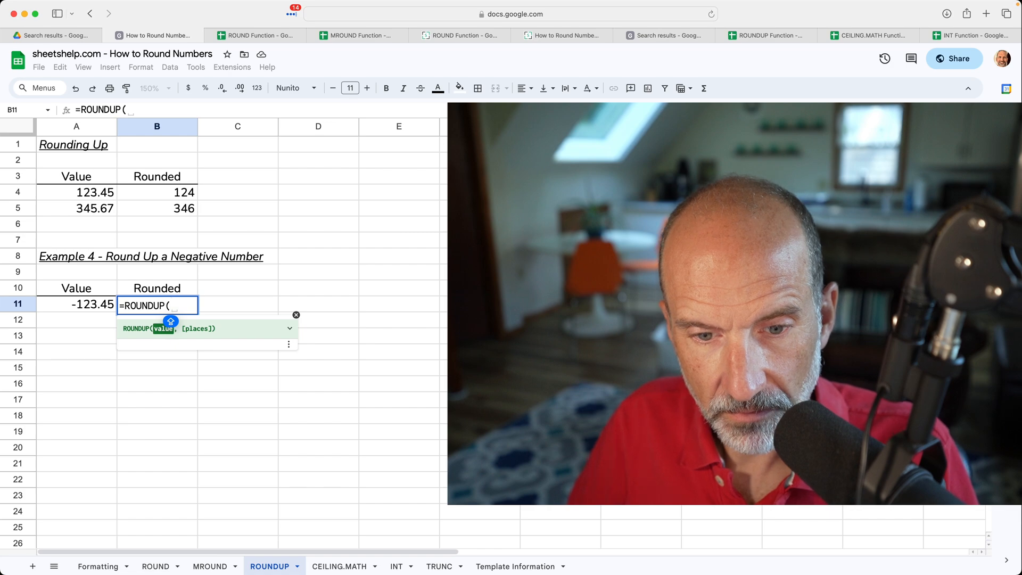
pyautogui.click(75, 305)
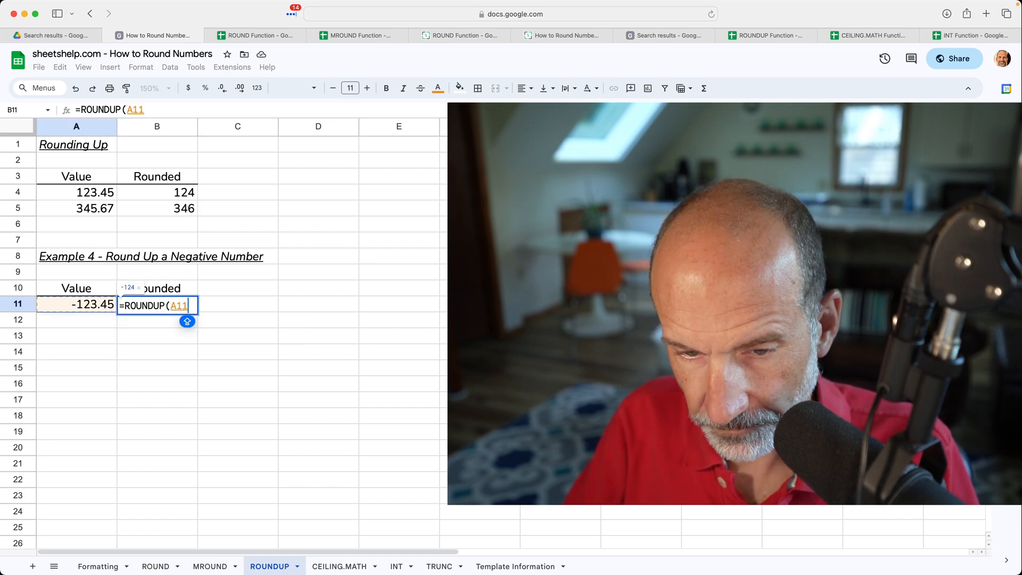
pyautogui.press('Return')
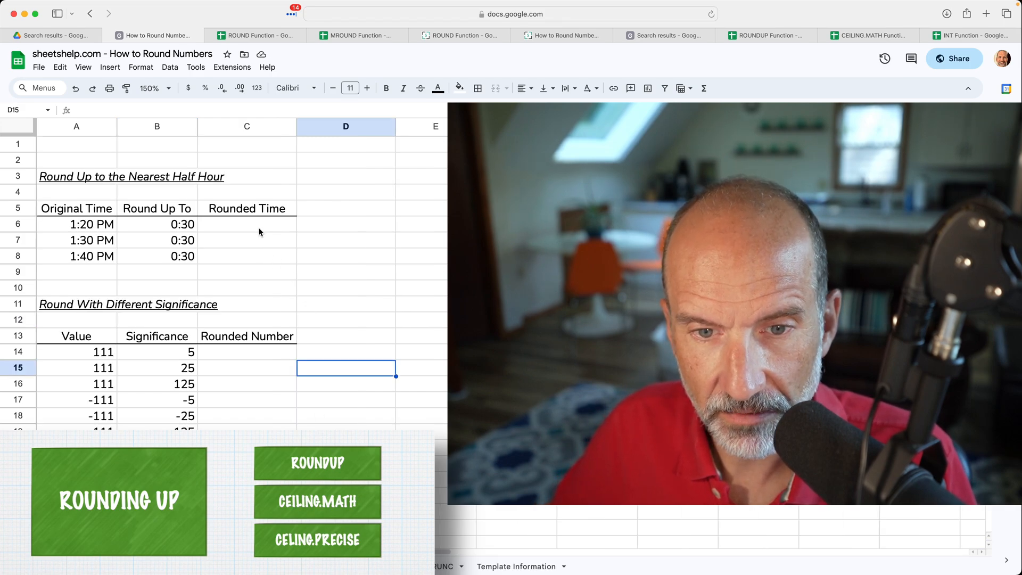
# Step: Switch to the sheetshelp.com article and scroll down to its similar functions list
pyautogui.click(868, 35)
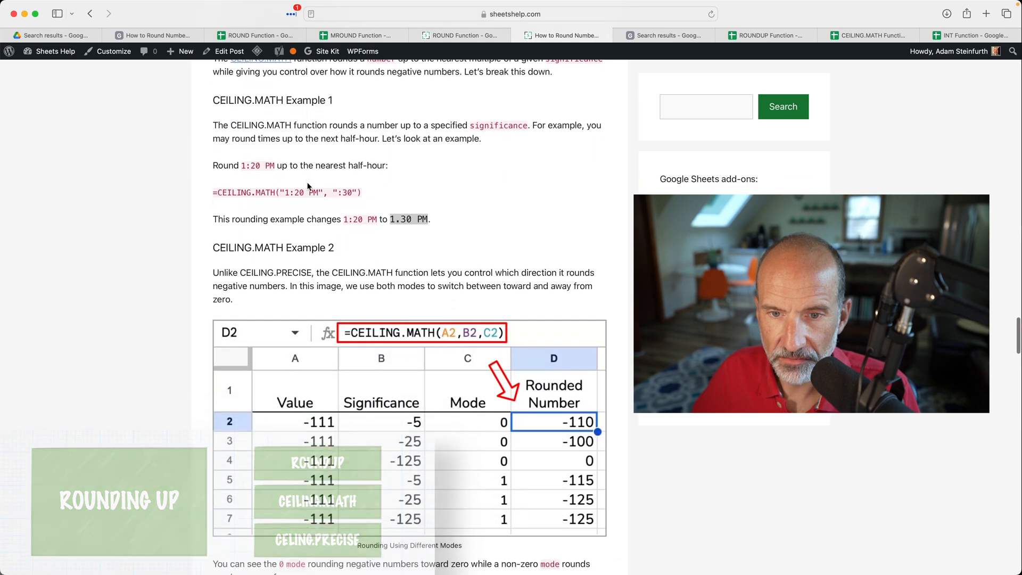
pyautogui.scroll(-3)
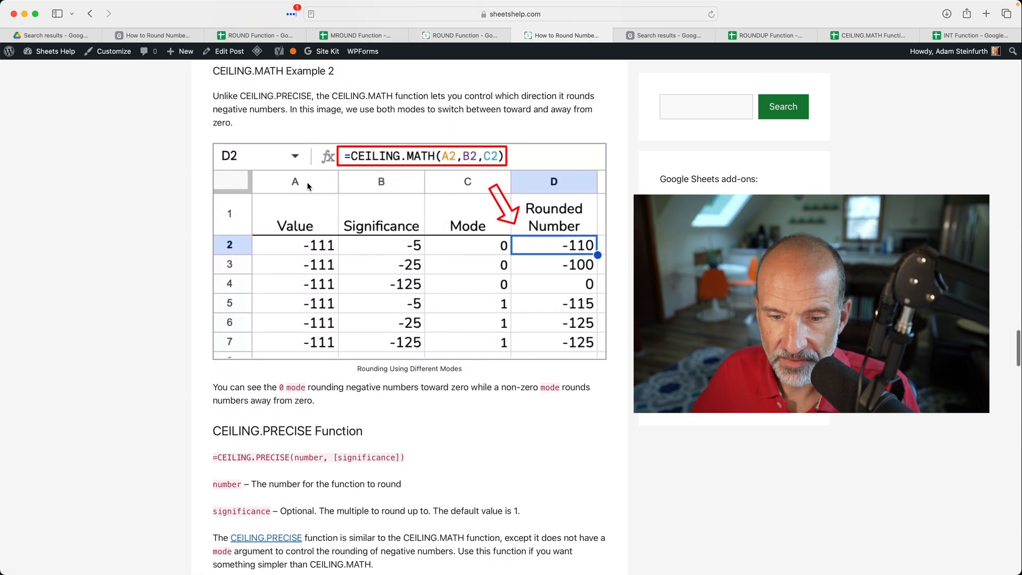
pyautogui.scroll(-3)
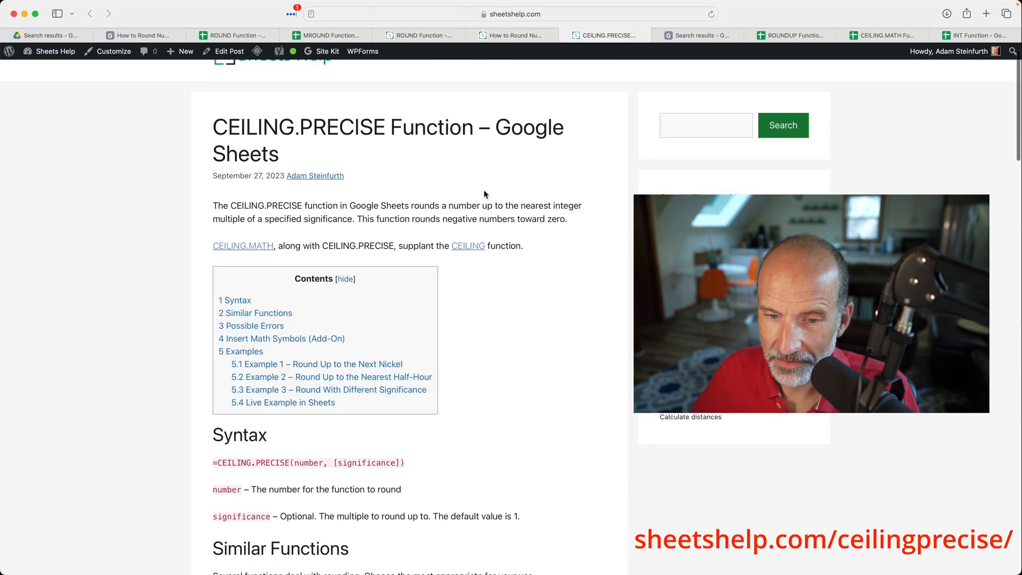
pyautogui.scroll(-3)
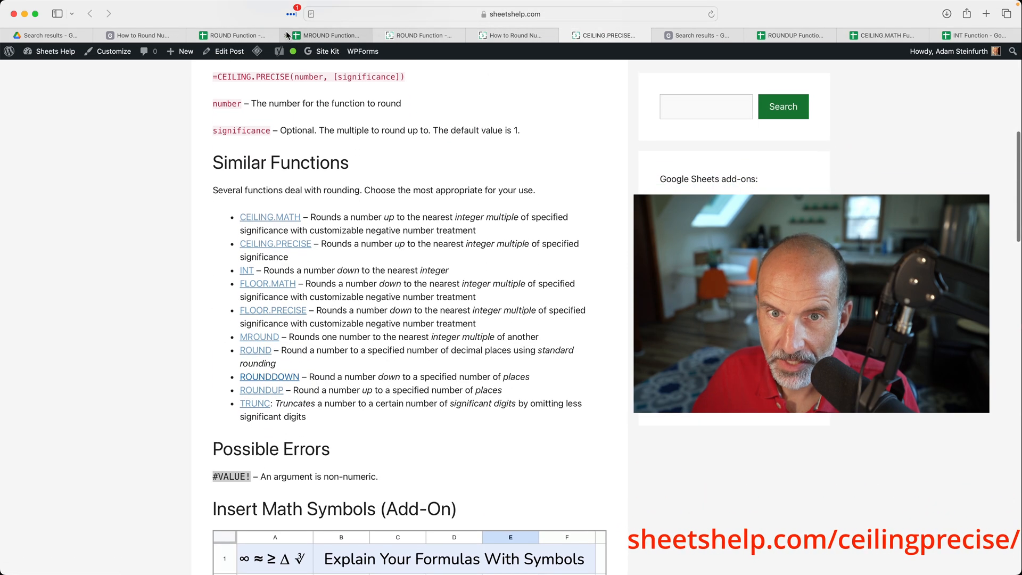
# Step: Back in the tutorial workbook, enter =CEILING.MATH(A6,B6) in C6
pyautogui.click(232, 35)
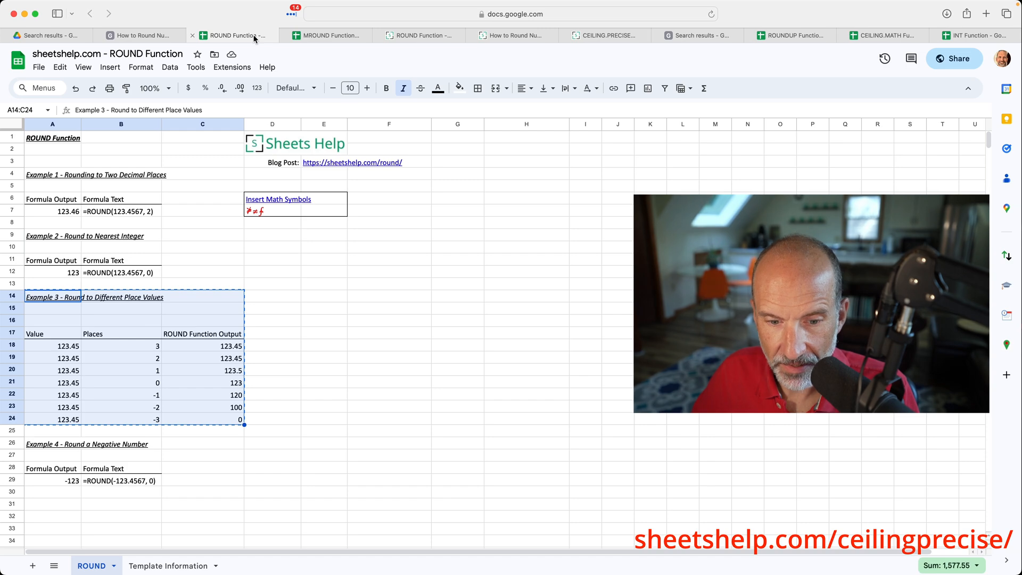
pyautogui.click(139, 35)
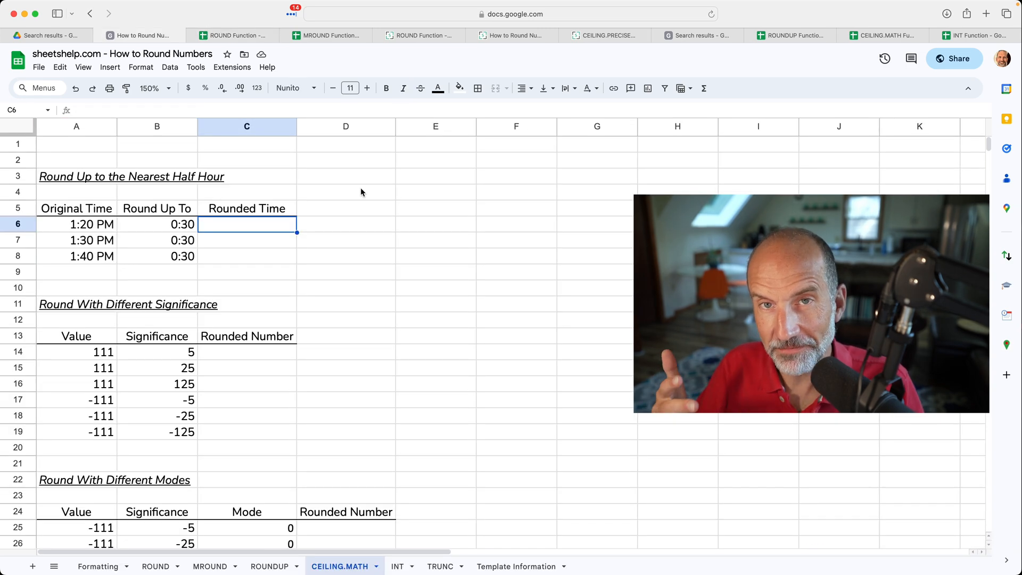
pyautogui.write('=')
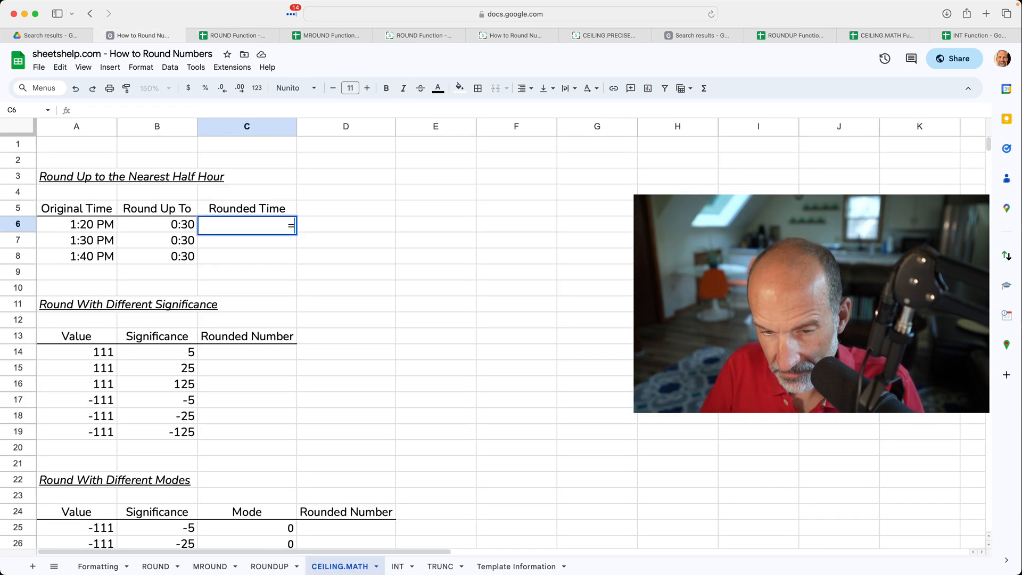
pyautogui.write('=CEILING.MATH(')
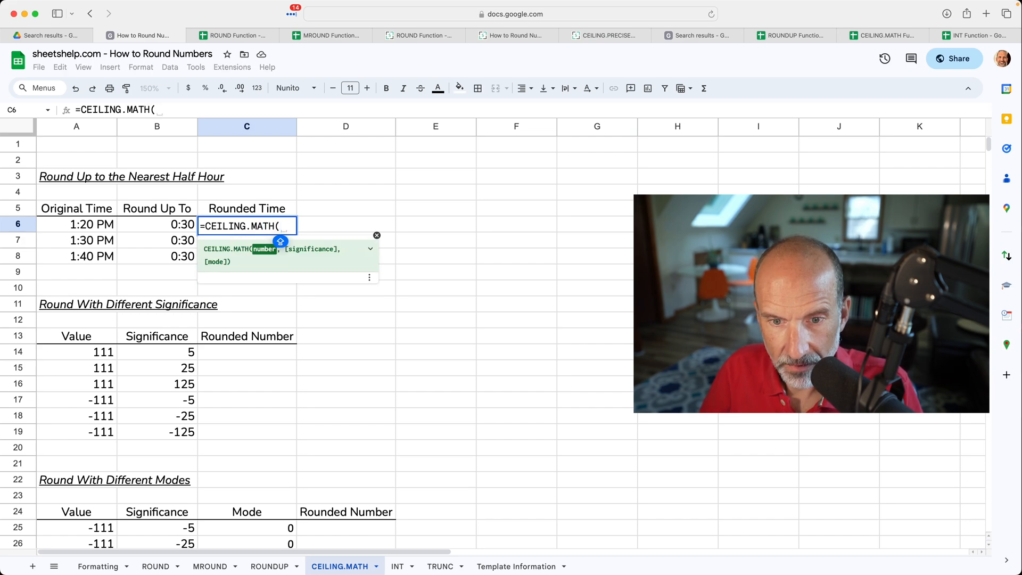
pyautogui.click(76, 224)
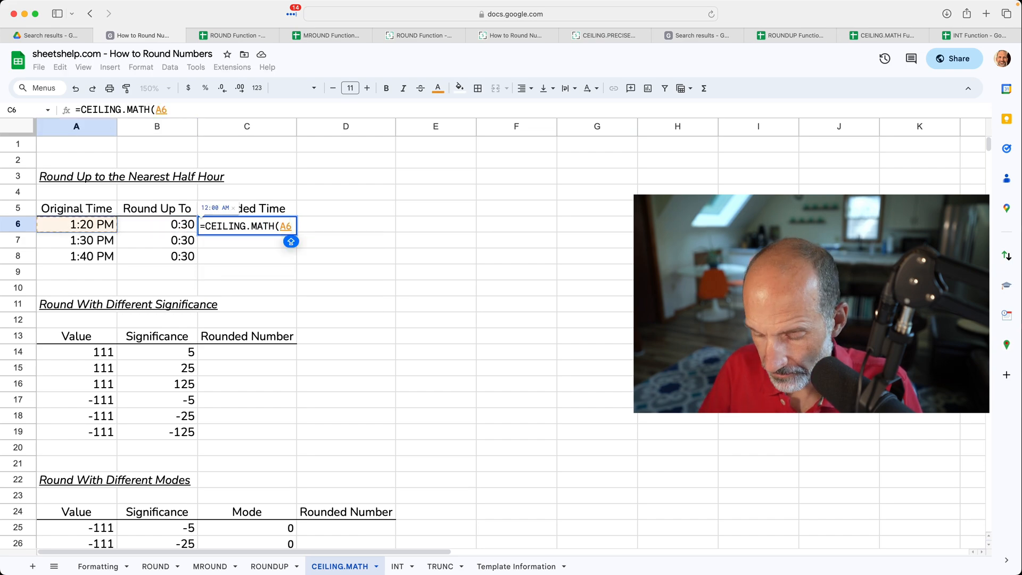
pyautogui.write(',')
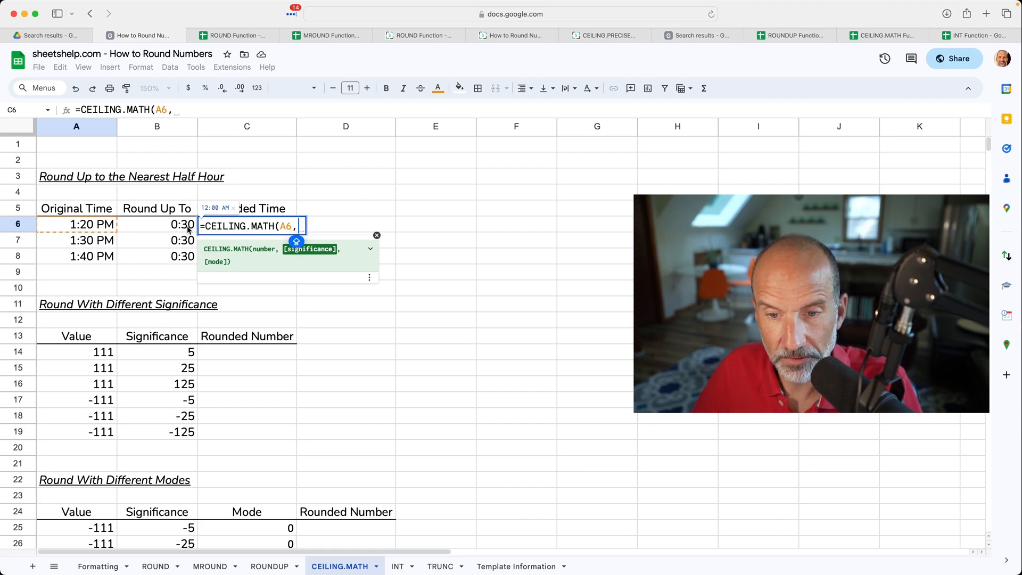
pyautogui.click(157, 224)
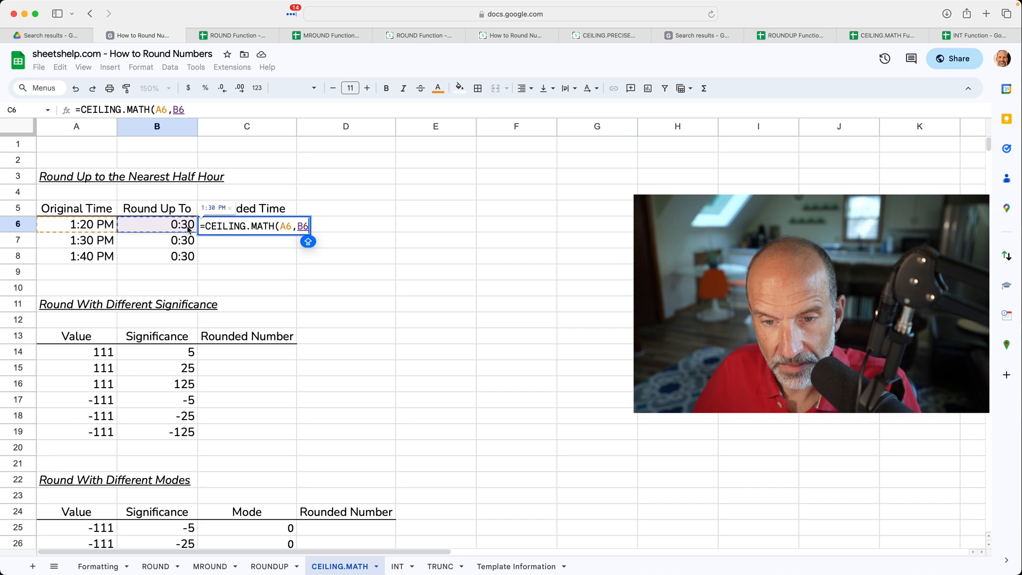
pyautogui.press('Return')
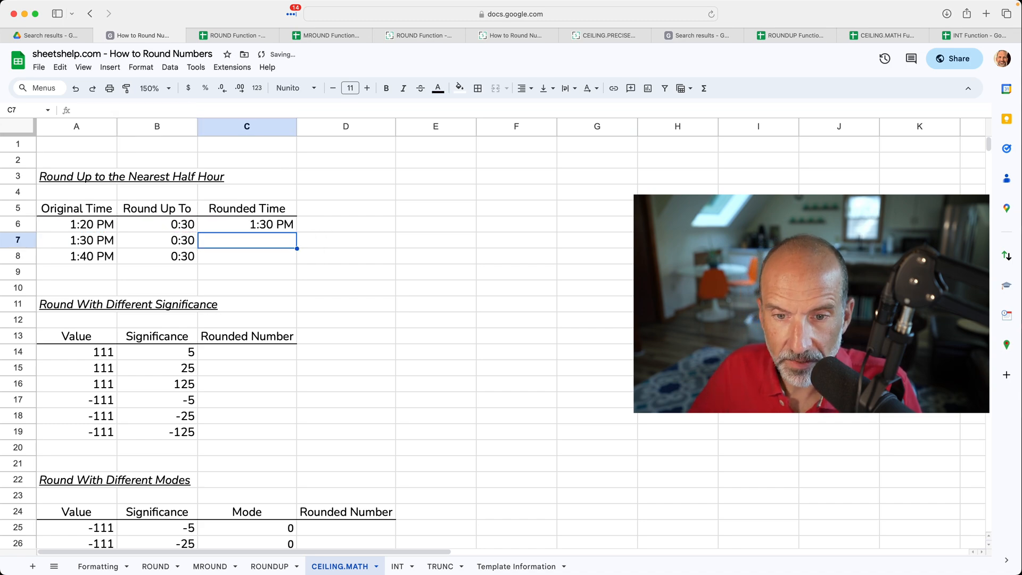
# Step: Fill the half-hour formula down to C8 and check the copy
pyautogui.click(247, 224)
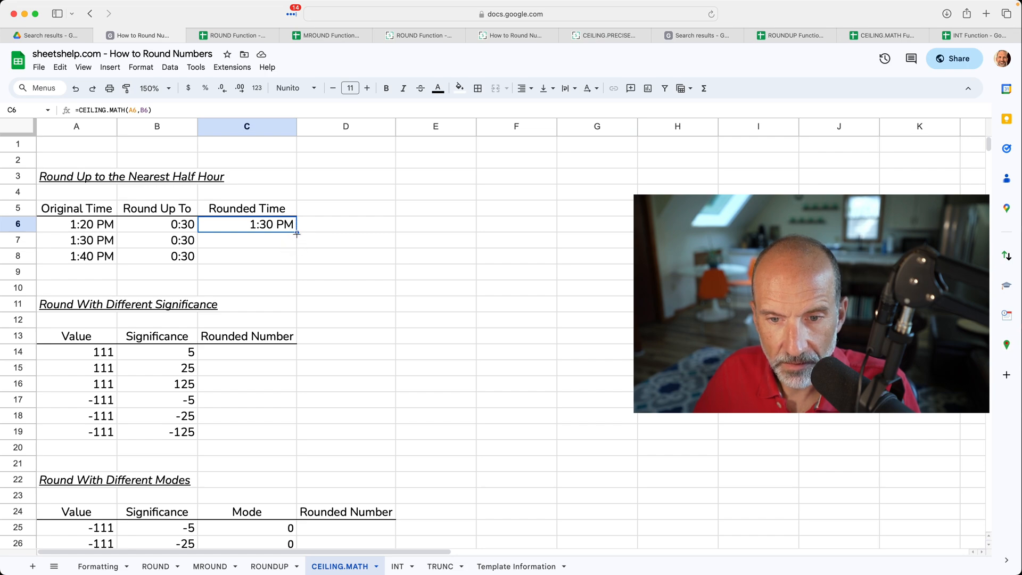
pyautogui.moveTo(247, 223); pyautogui.dragTo(247, 241)
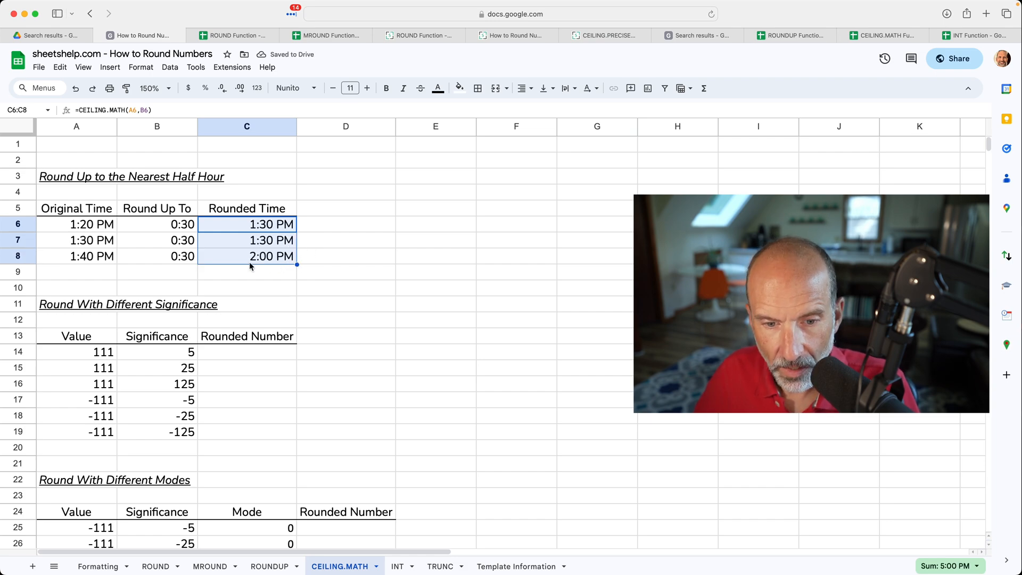
pyautogui.click(246, 255)
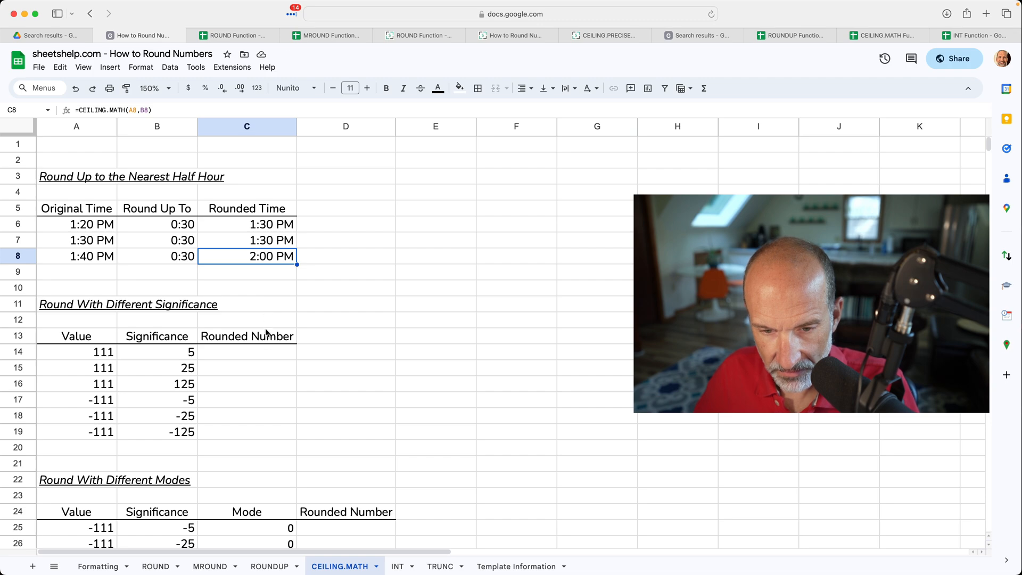
# Step: Enter =CEILING.MATH(A14,B14) in C14 so it shows 115, ready to copy down
pyautogui.click(247, 351)
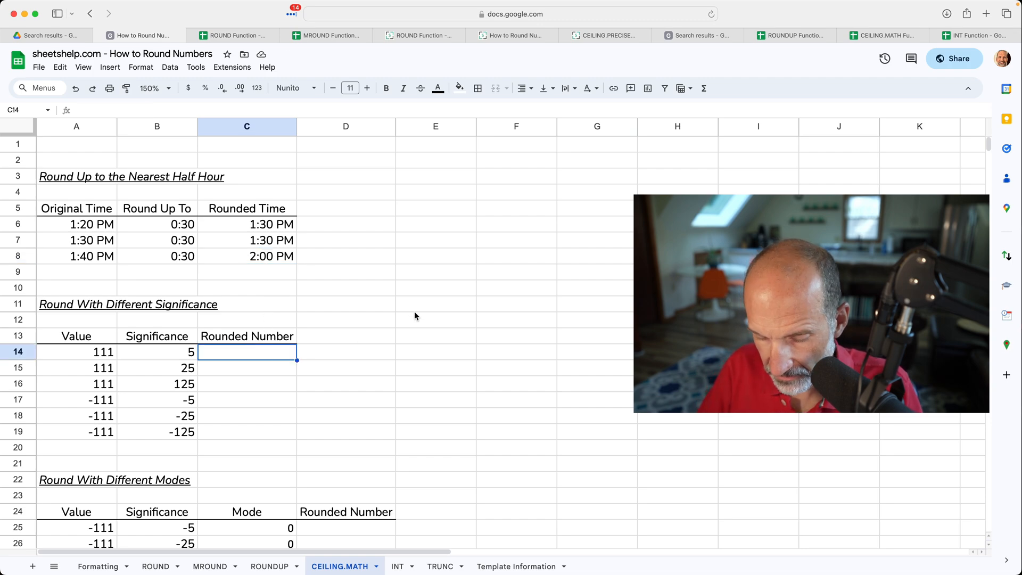
pyautogui.write('=CEILING.MATH(')
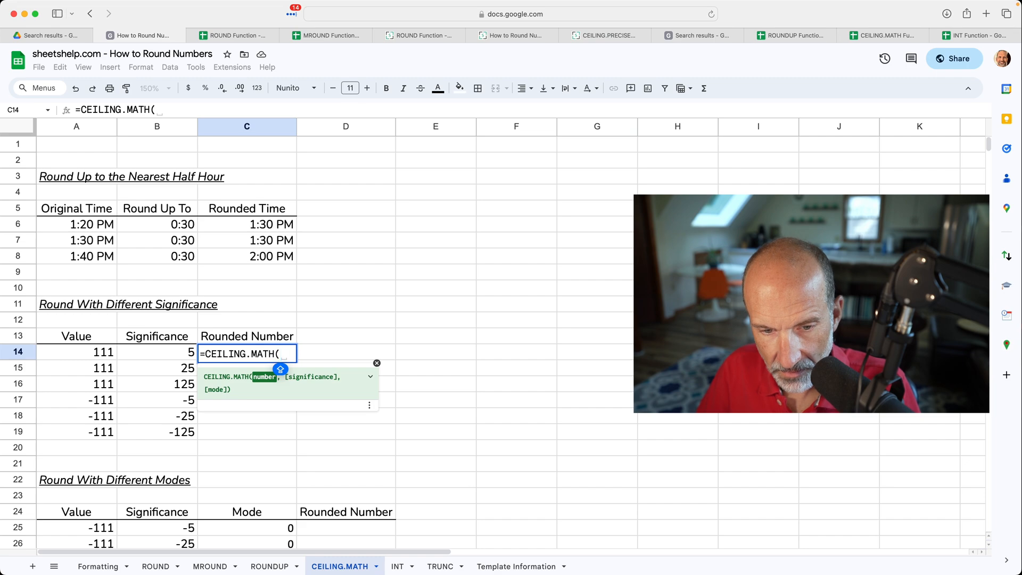
pyautogui.click(76, 352)
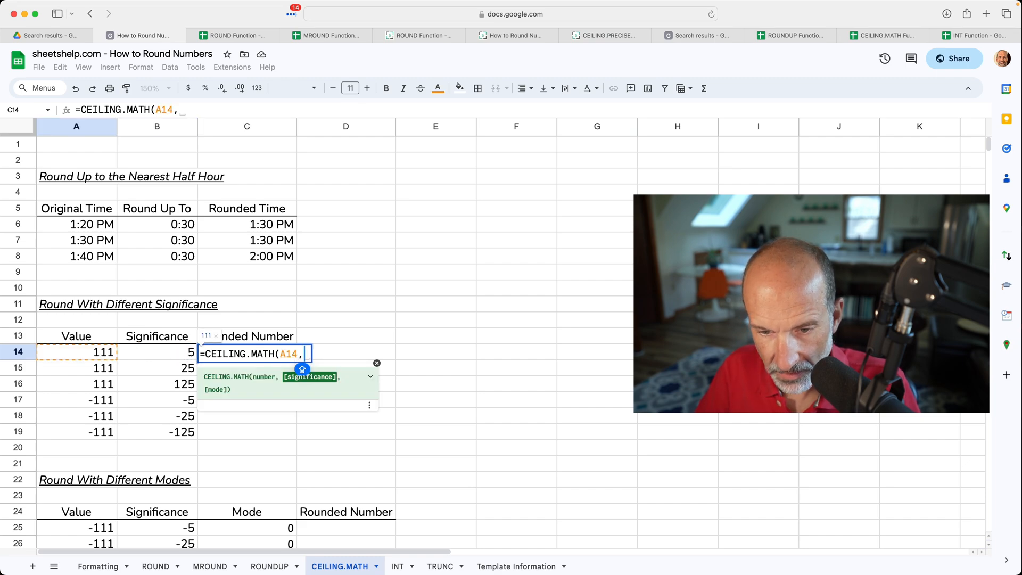
pyautogui.click(345, 351)
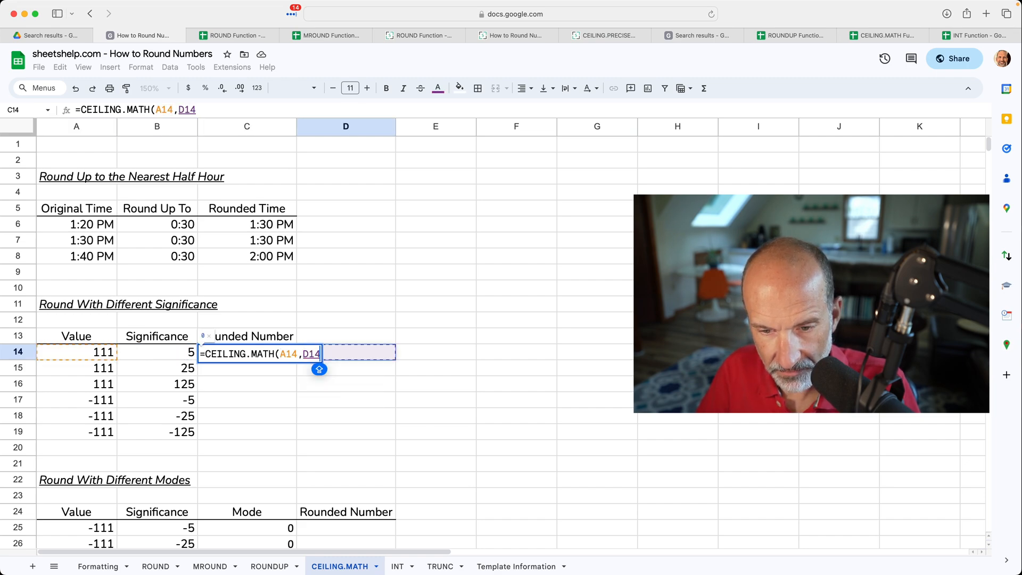
pyautogui.press('Return')
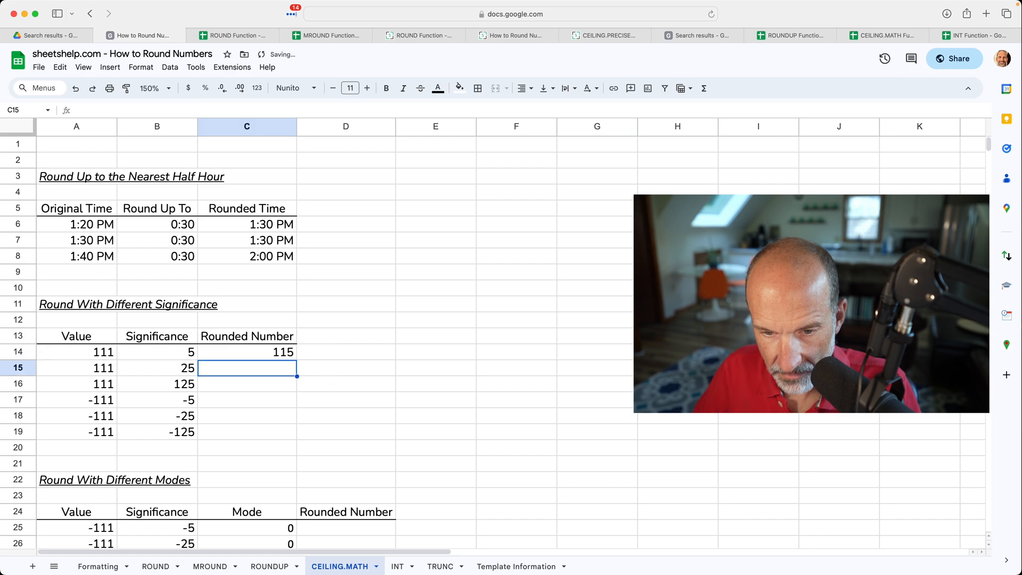
pyautogui.click(246, 352)
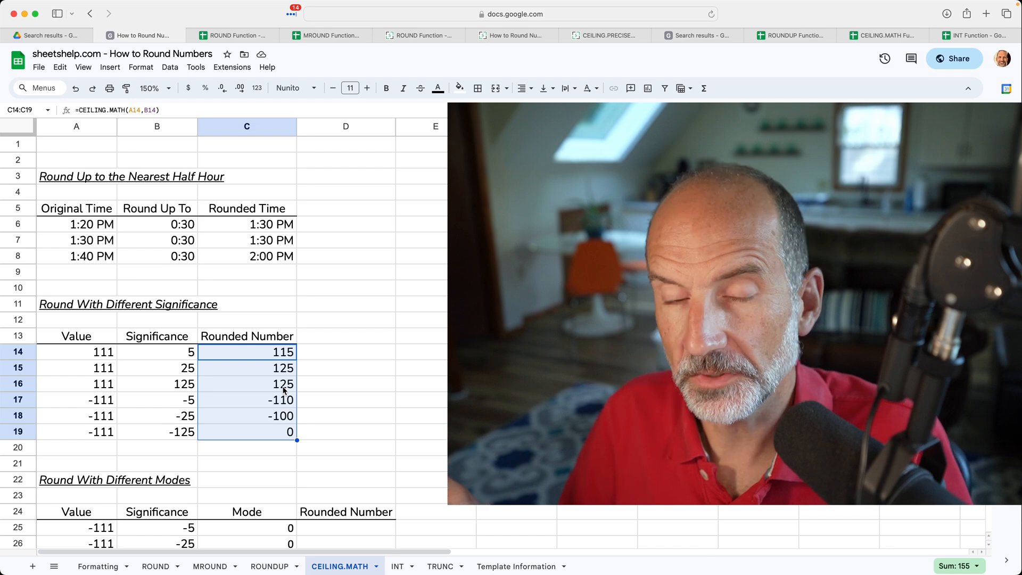
pyautogui.moveTo(358, 389)
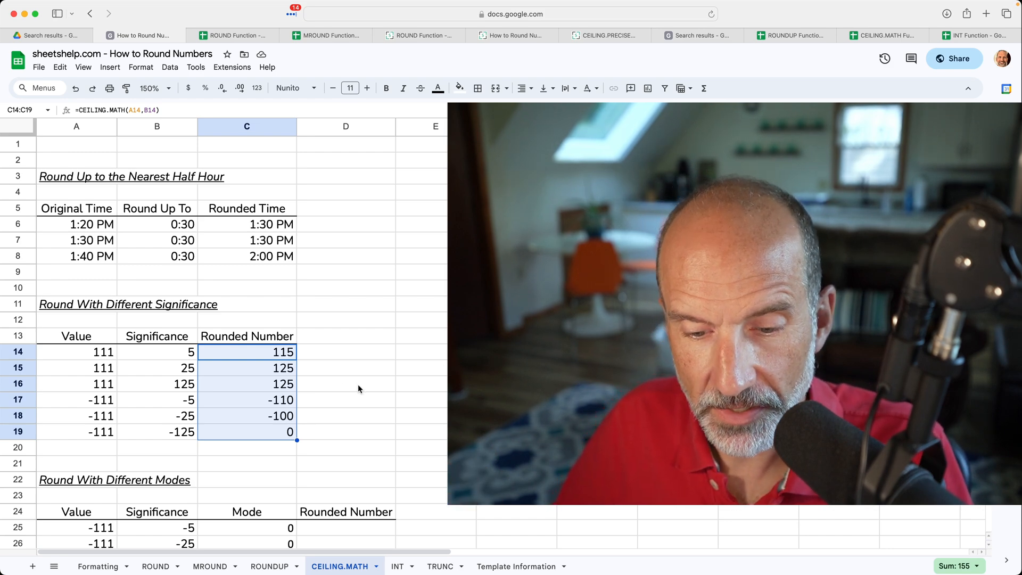
# Step: Build =CEILING.MATH(A25,...) with significance in D25, comparing with the earlier -110 result
pyautogui.scroll(-3)
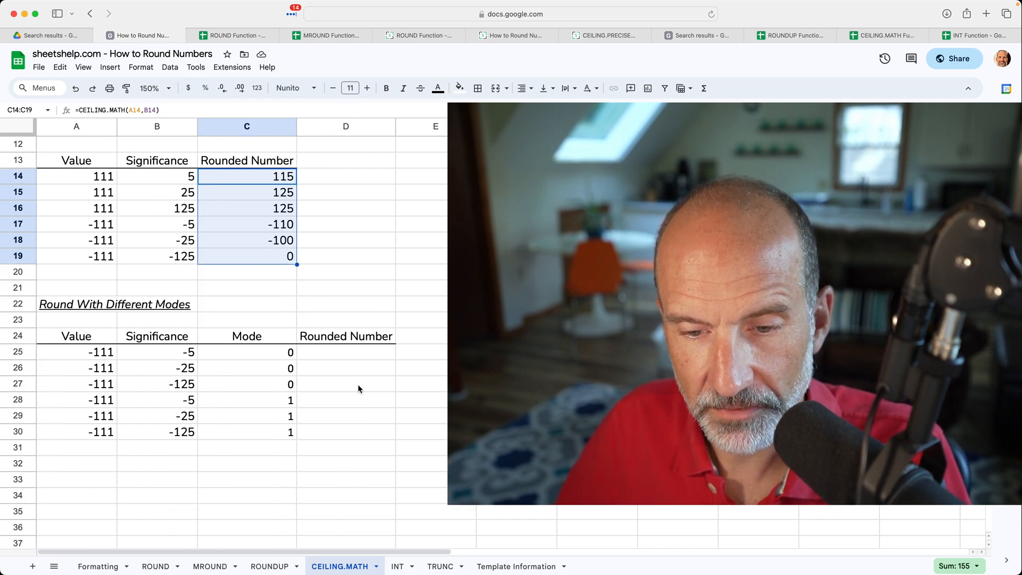
pyautogui.write('=C')
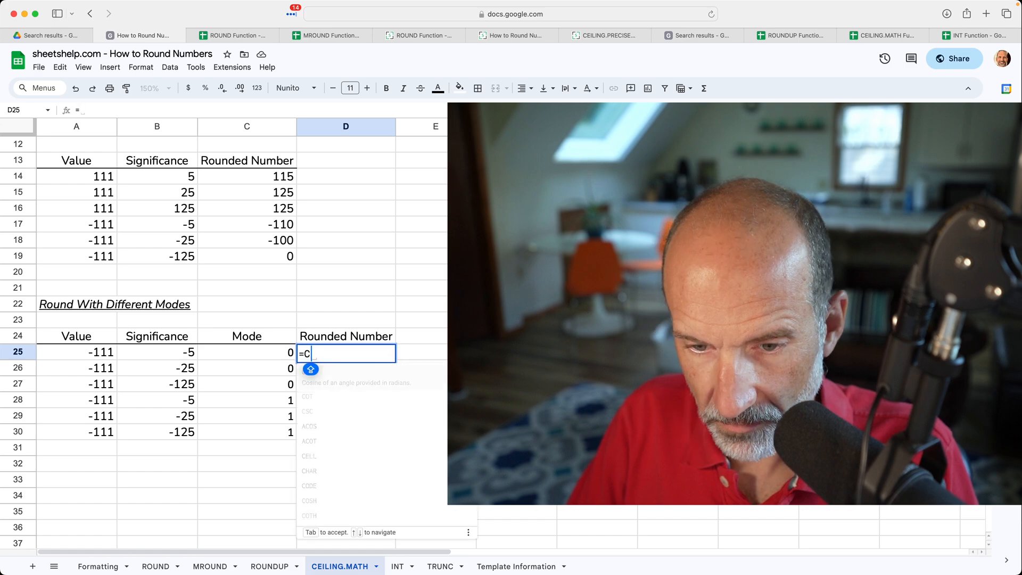
pyautogui.write('EILING.MATH')
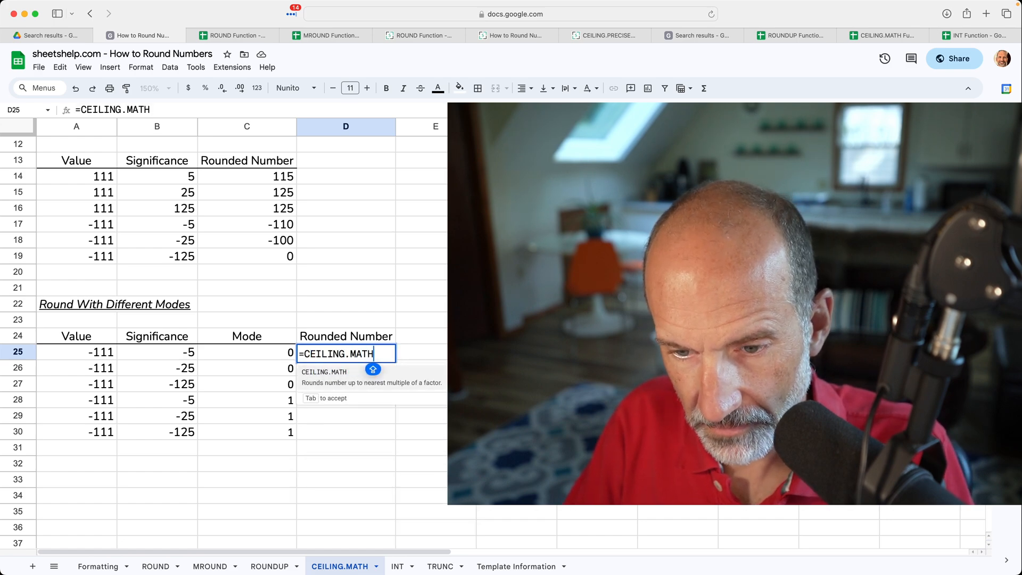
pyautogui.write('(A25')
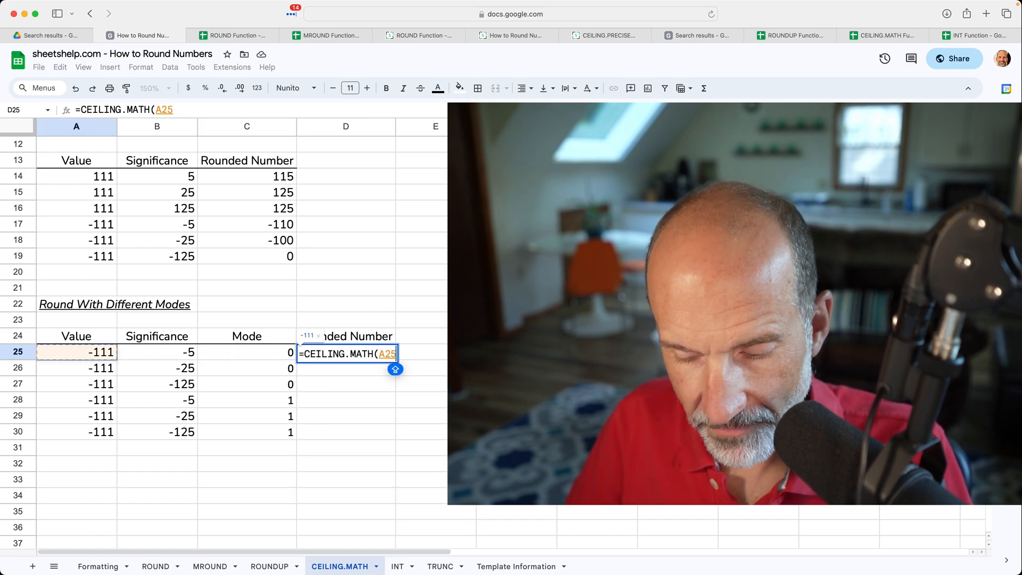
pyautogui.write(',')
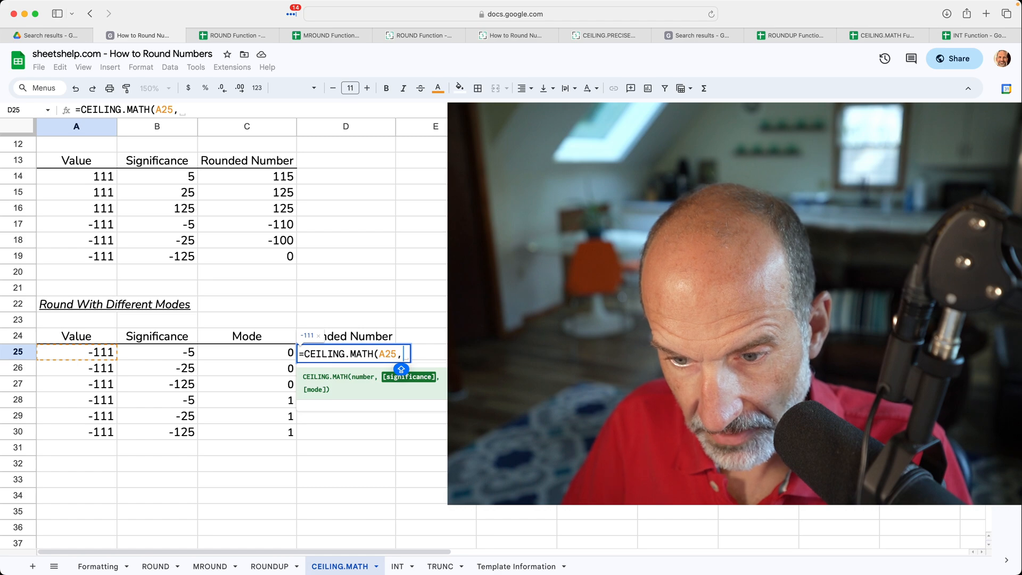
pyautogui.click(157, 352)
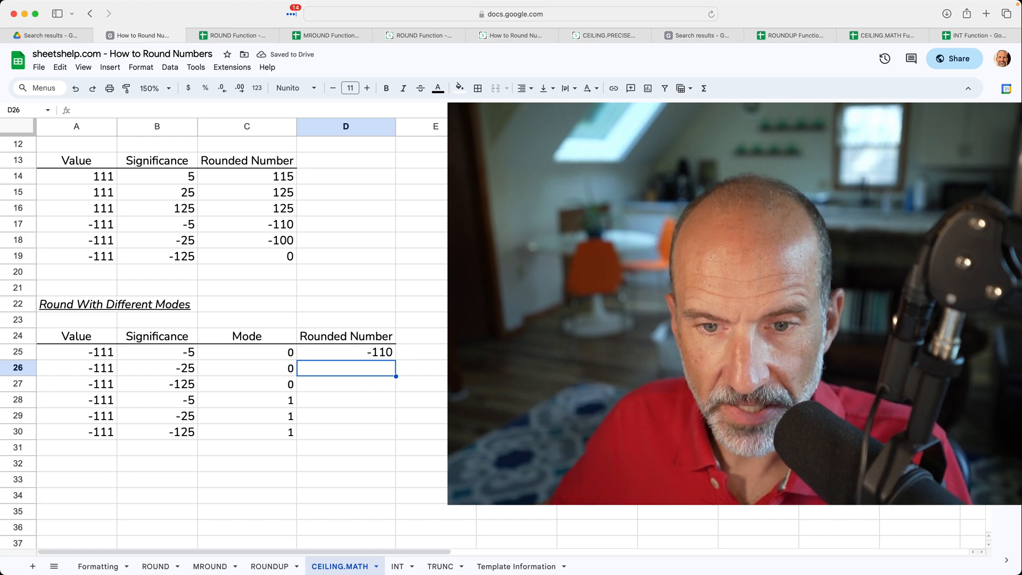
pyautogui.click(246, 224)
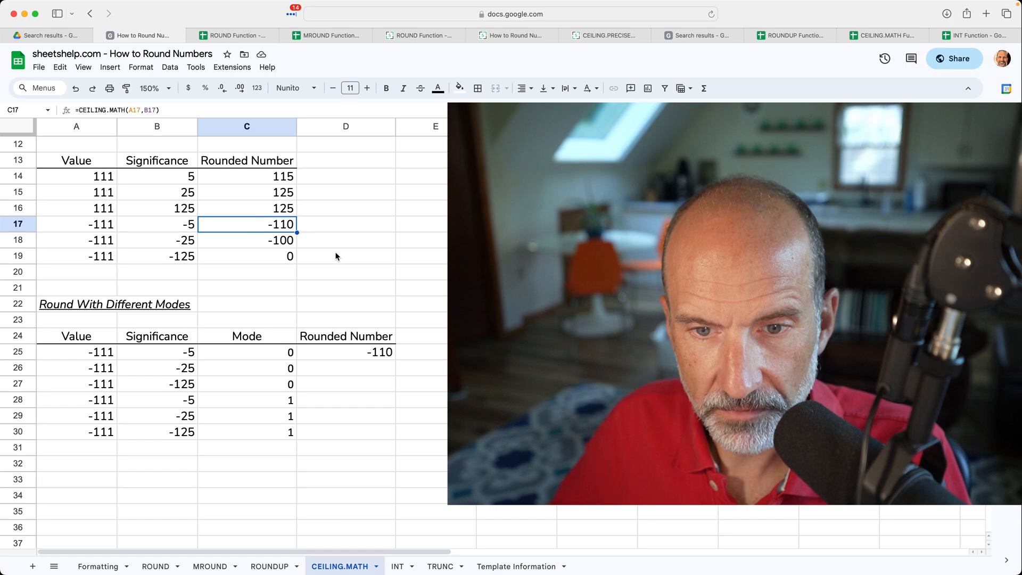
pyautogui.click(346, 352)
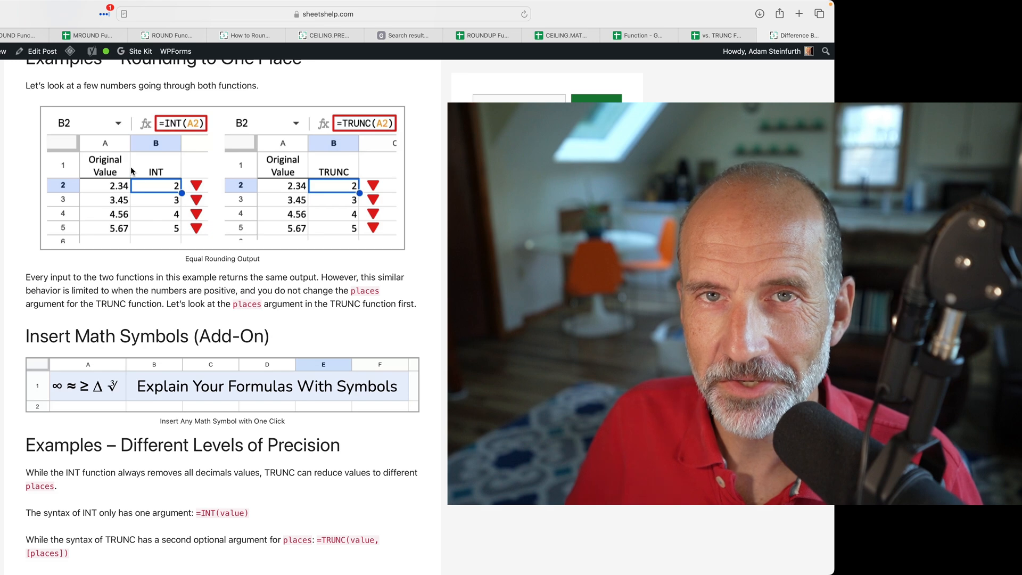
# Step: Scroll the INT vs TRUNC article through the precision and negative-number examples to the Conclusion
pyautogui.scroll(3)
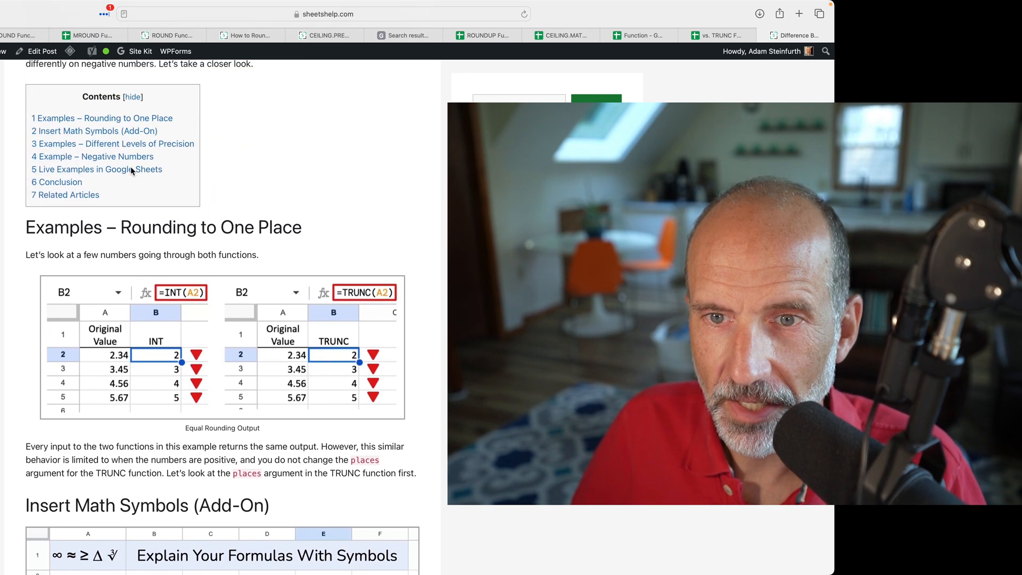
pyautogui.scroll(3)
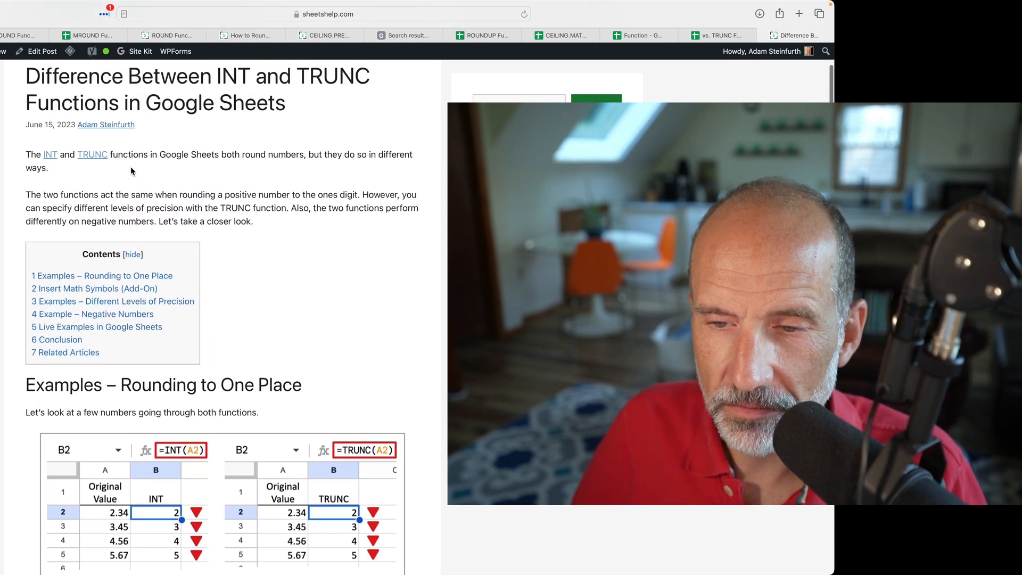
pyautogui.scroll(-3)
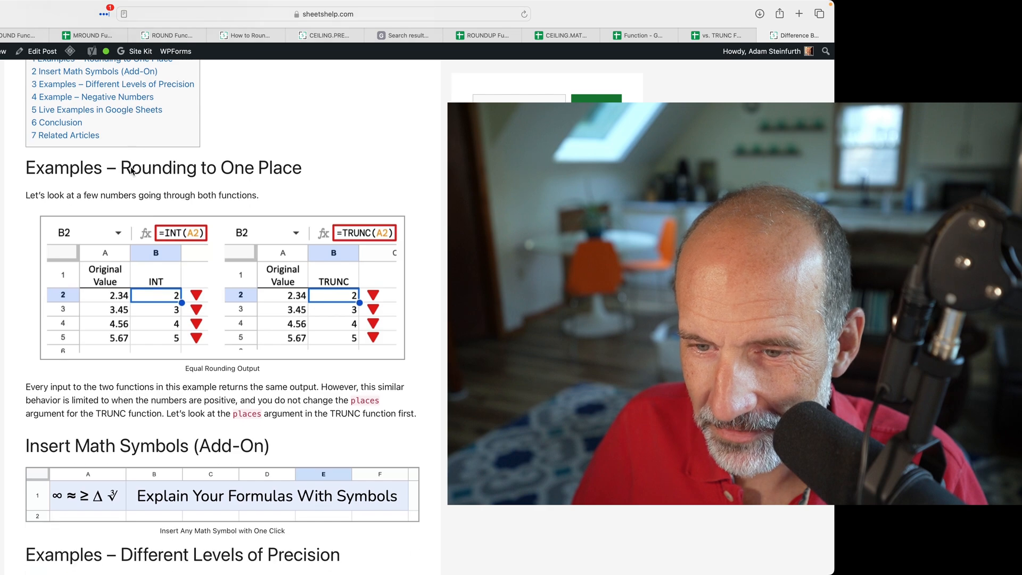
pyautogui.scroll(-3)
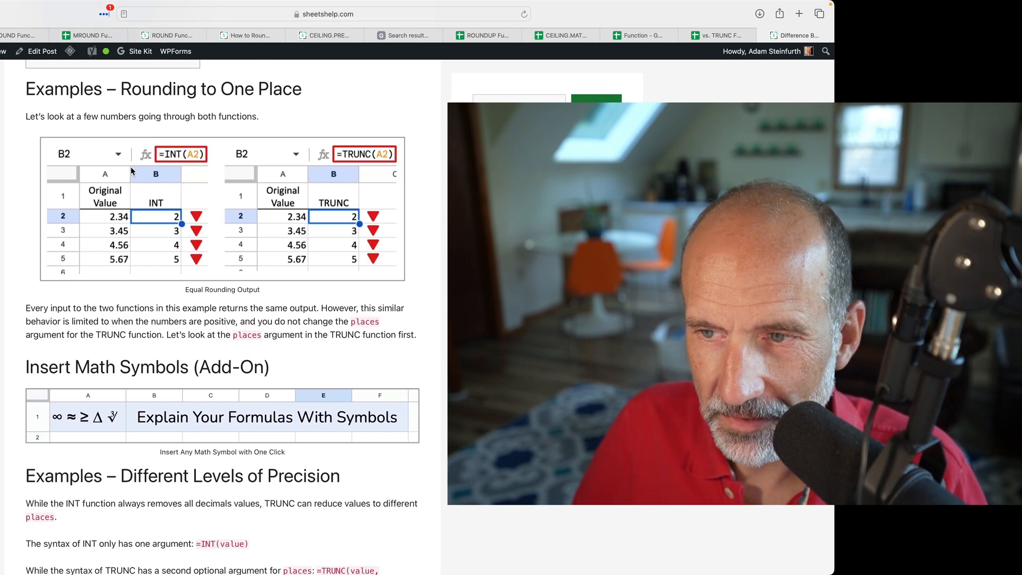
pyautogui.moveTo(145, 171)
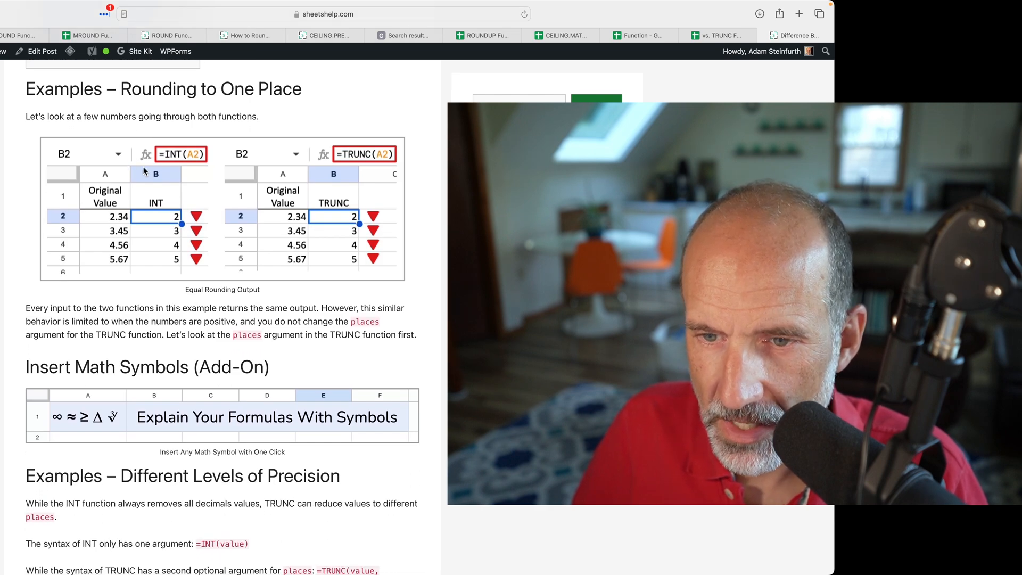
pyautogui.moveTo(191, 227)
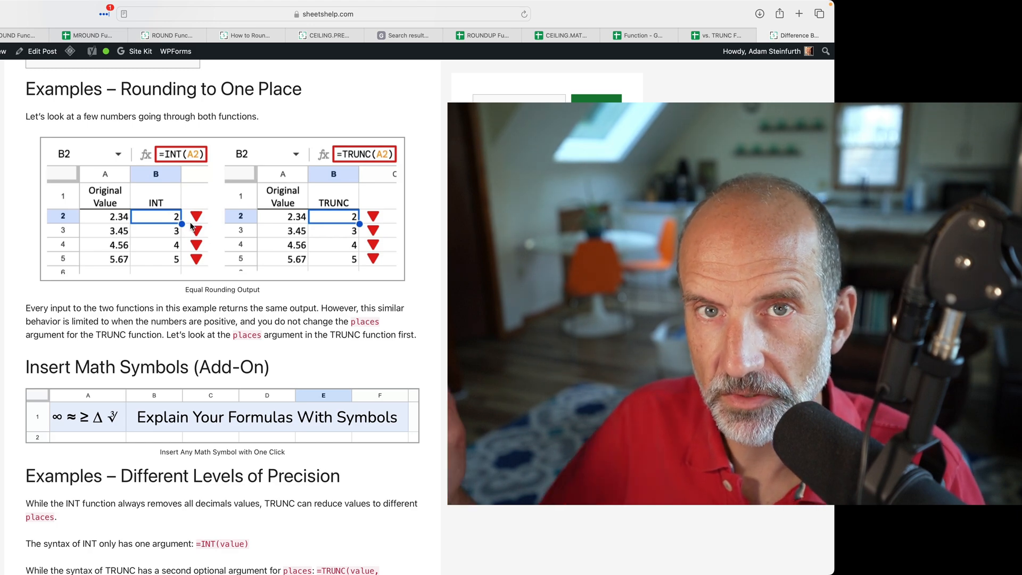
pyautogui.scroll(-3)
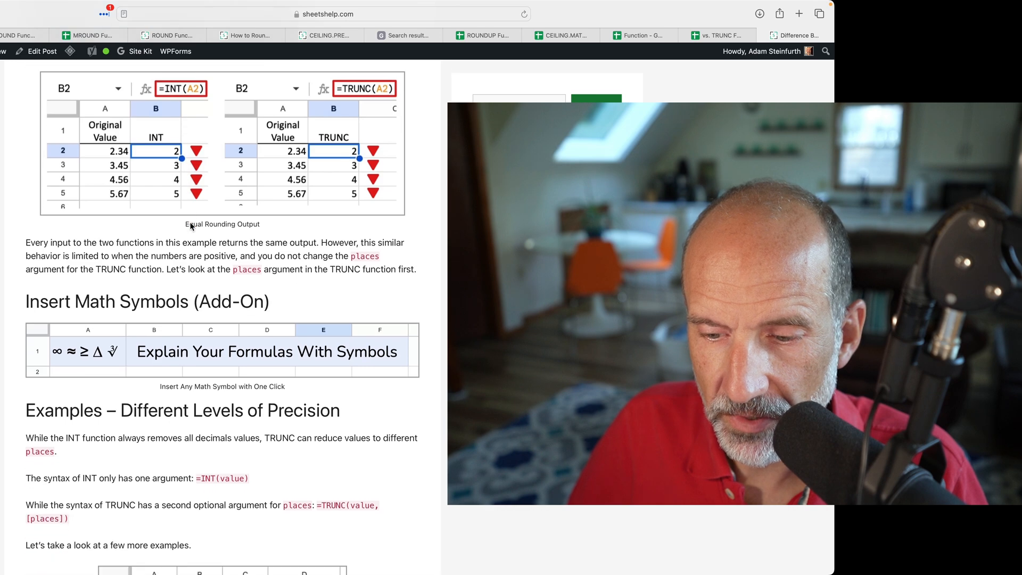
pyautogui.scroll(-3)
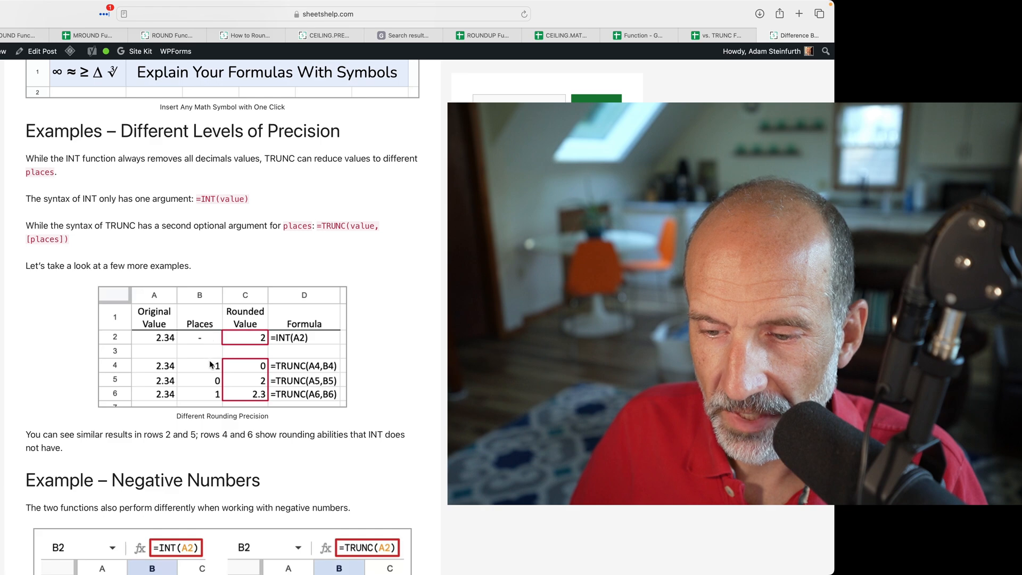
pyautogui.scroll(-3)
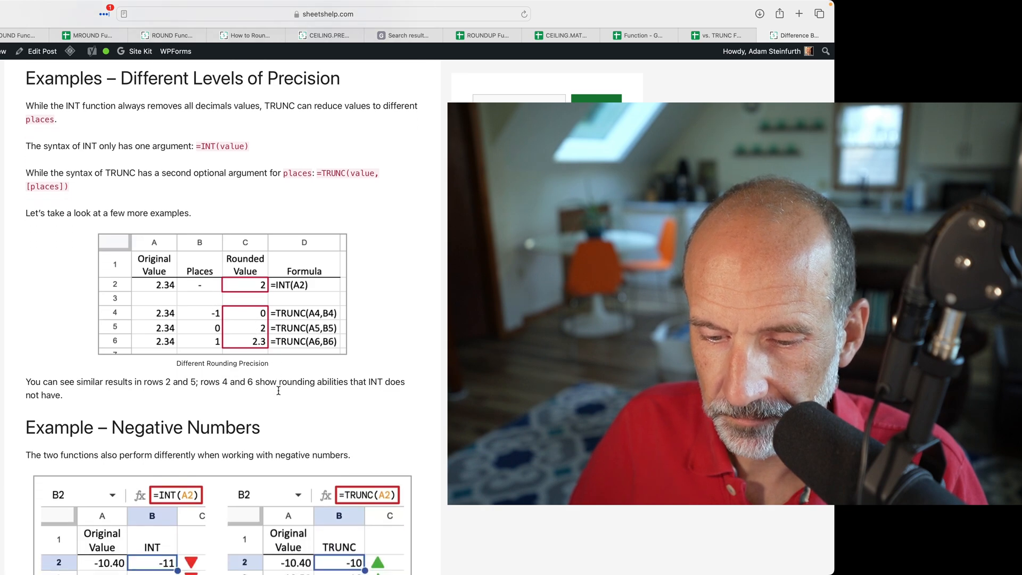
pyautogui.scroll(-3)
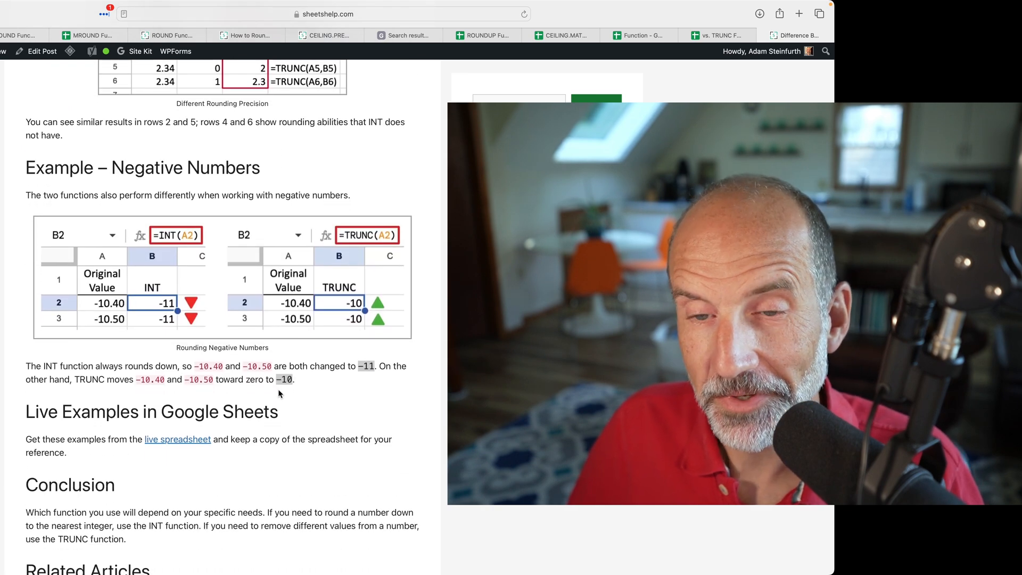